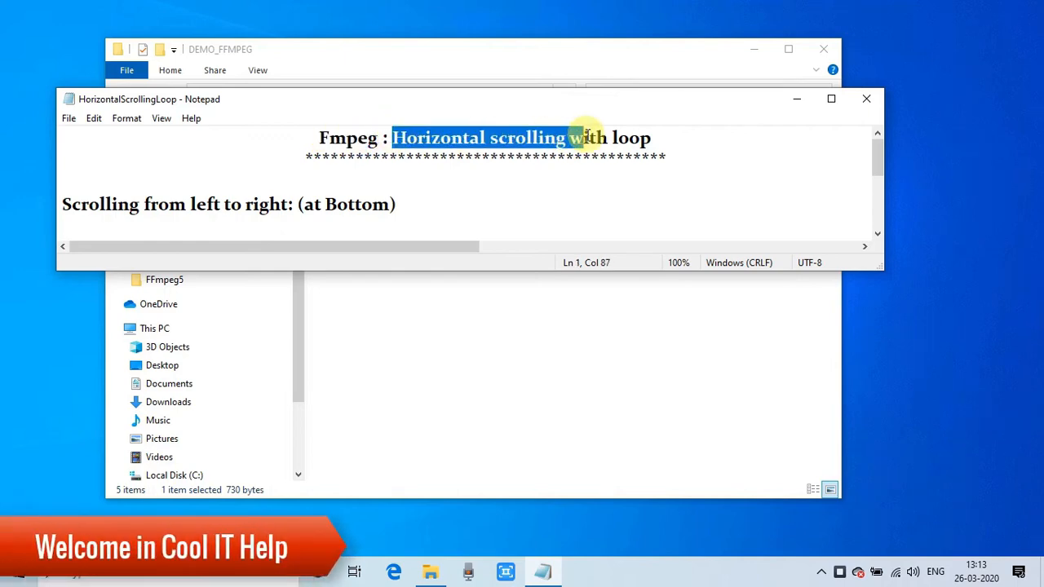
Step: Maximize the HorizontalScrollingLoop notes window to show the ffmpeg command and offset notes
double_click(629, 138)
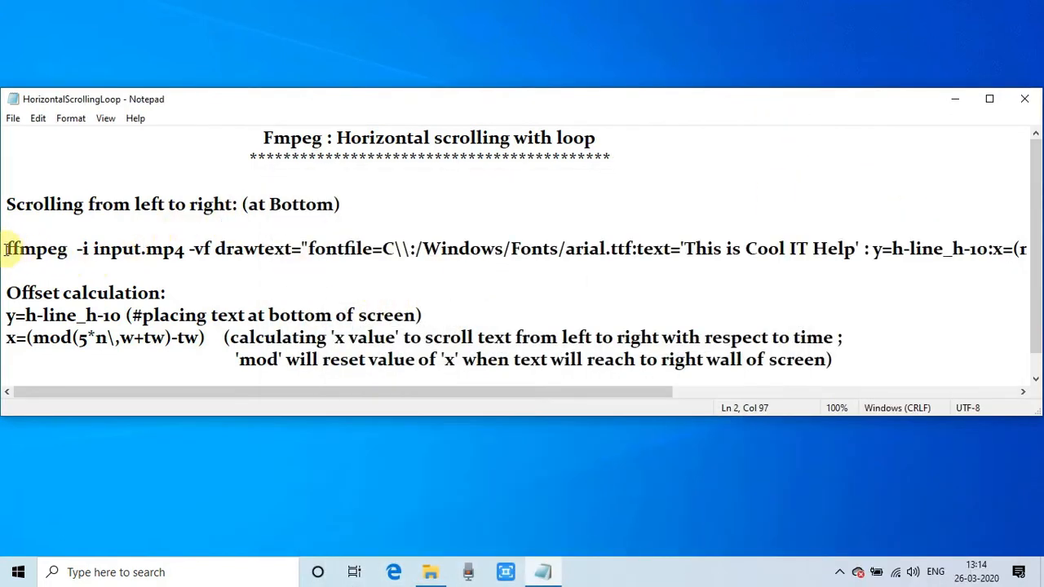
Step: Highlight -vf, drawtext and the font path, then scroll to fontsize=30 and output1.mp4
left_click(80, 249)
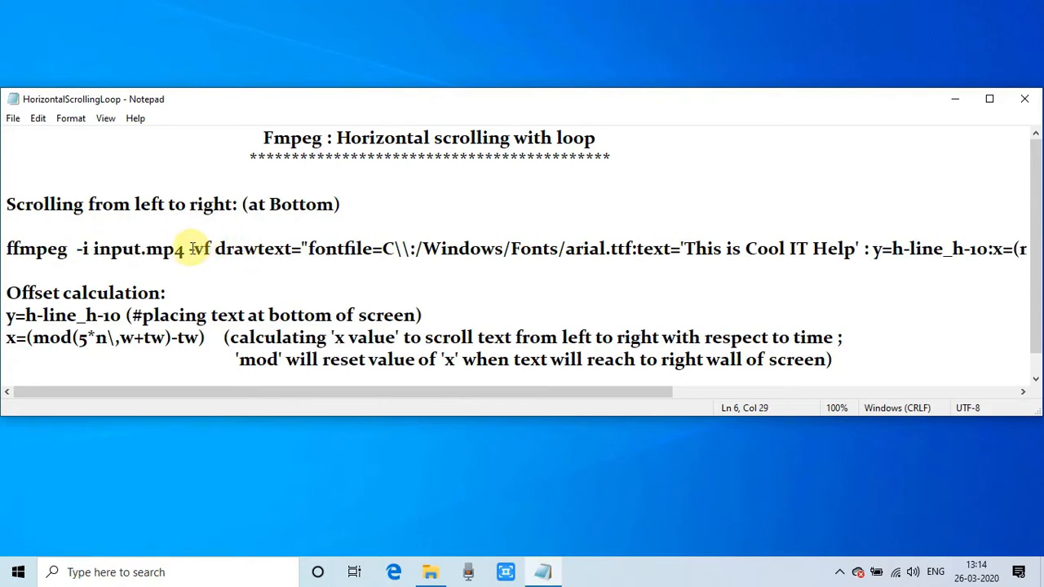
double_click(198, 249)
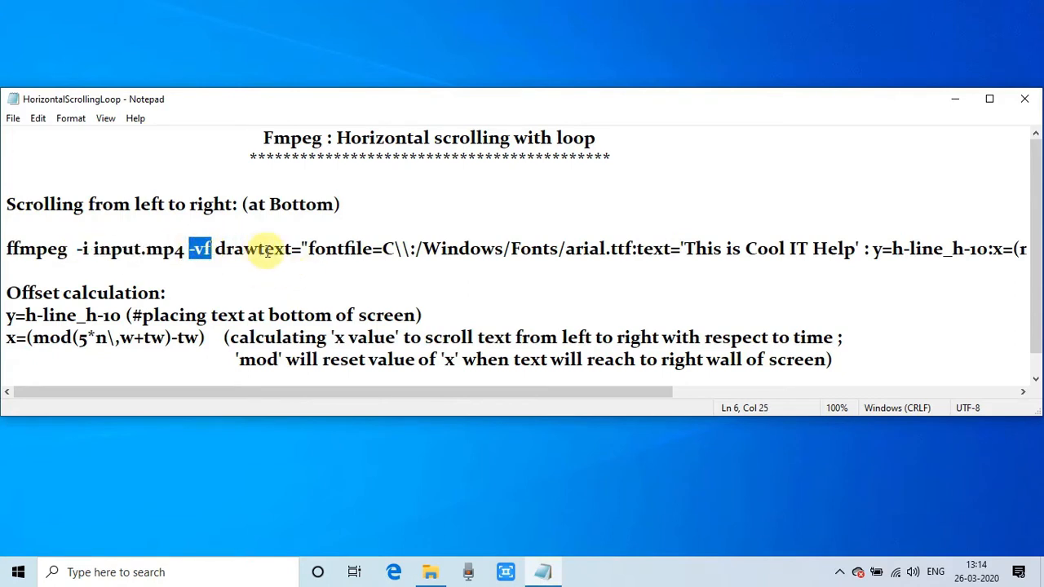
double_click(257, 249)
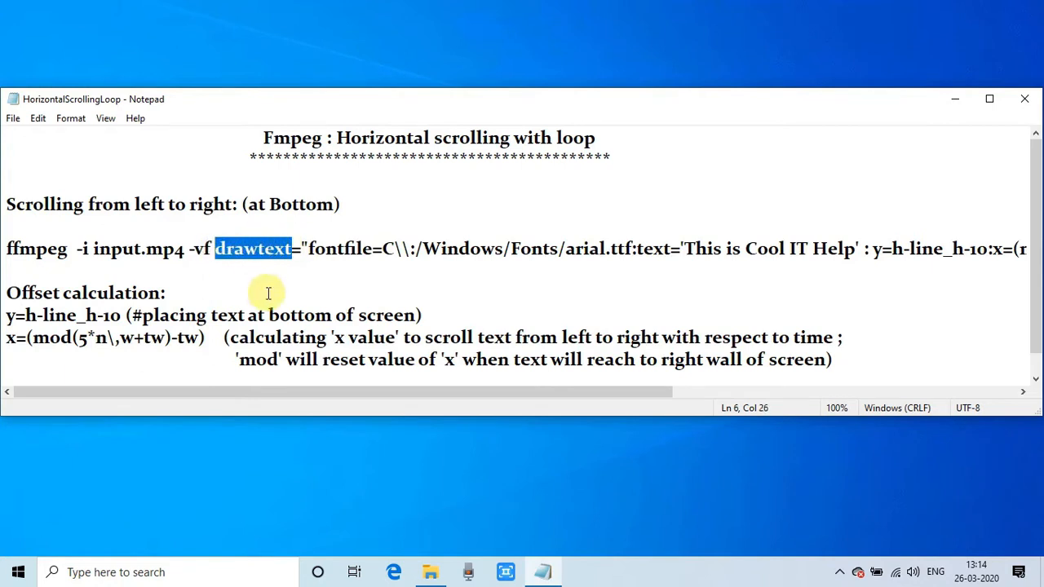
double_click(339, 249)
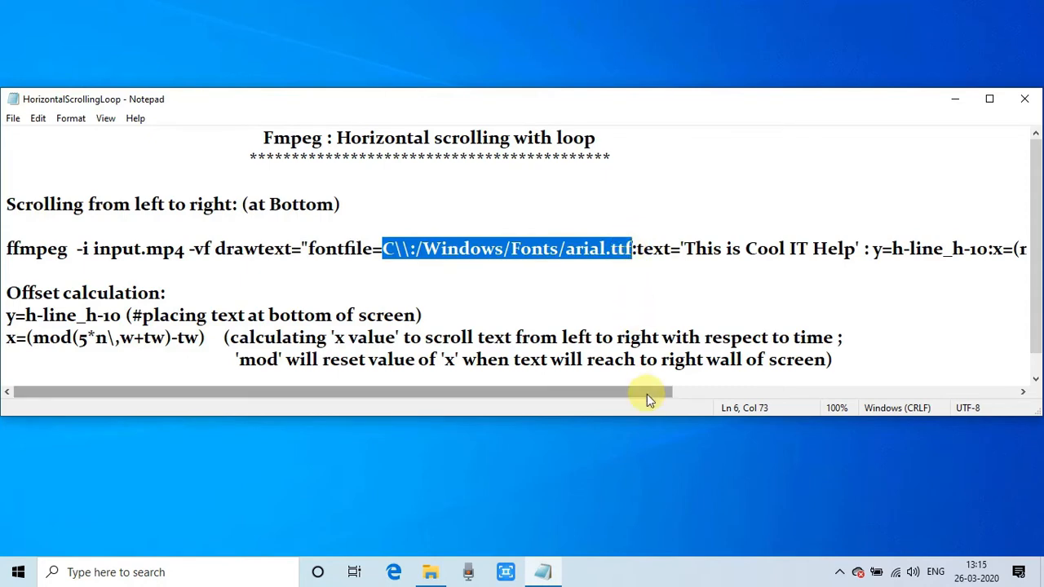
left_click_drag(645, 392, 791, 392)
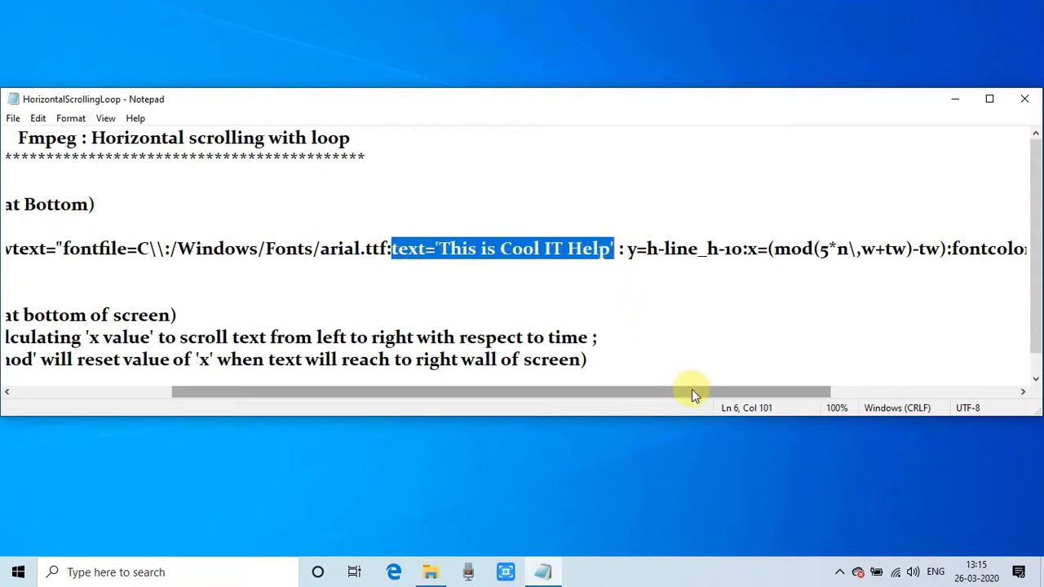
left_click_drag(693, 392, 824, 393)
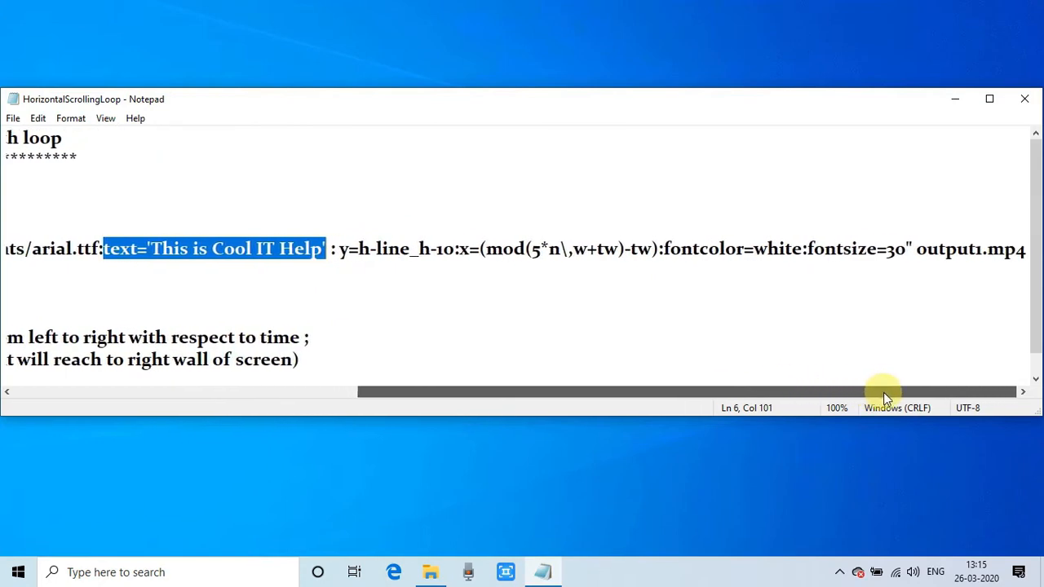
mouse_move(430, 297)
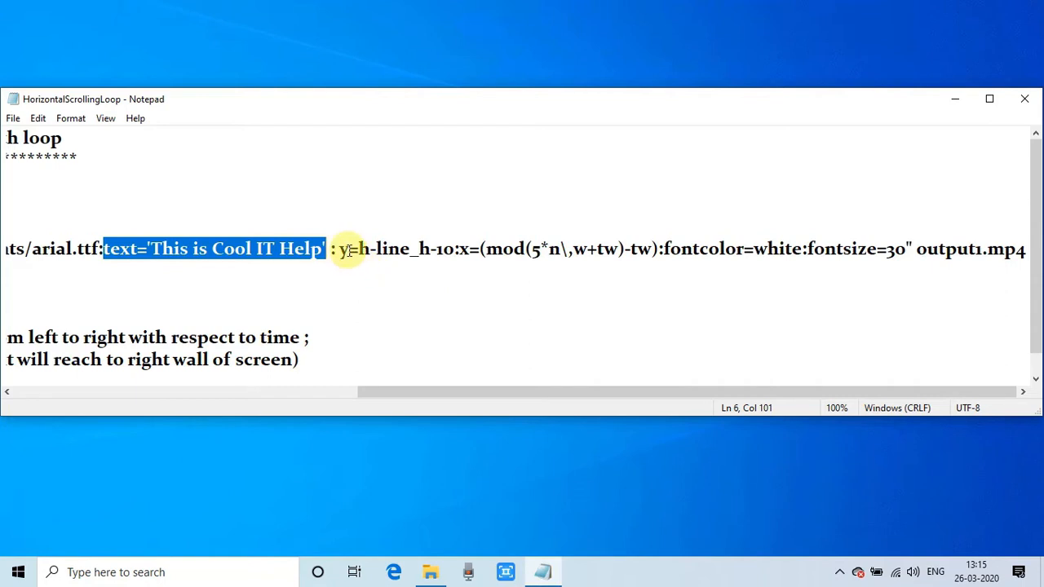
Step: Select the h-line_h-10 y expression, then return to the start of the command line
left_click_drag(341, 249, 652, 249)
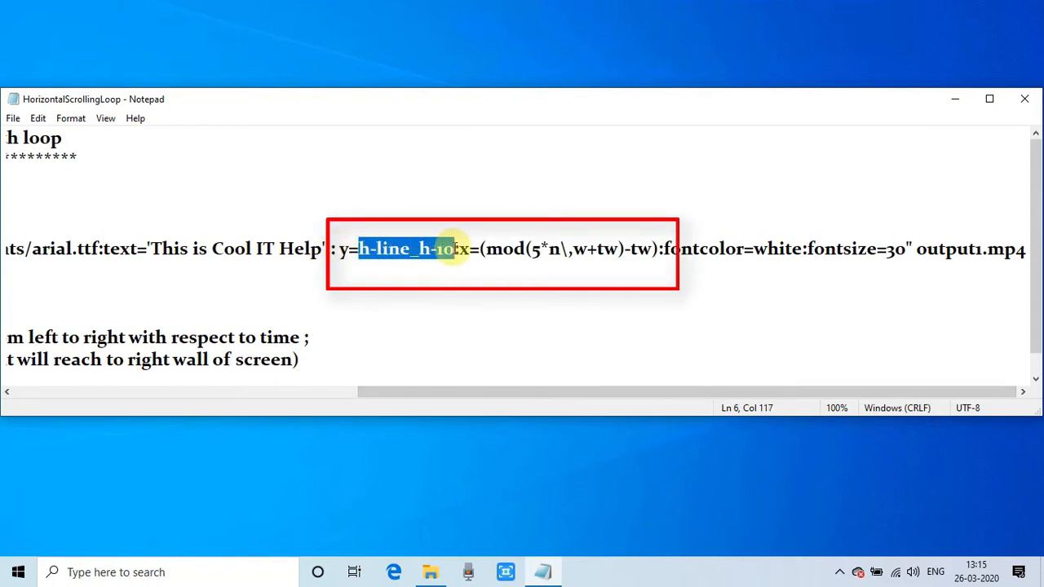
mouse_move(449, 288)
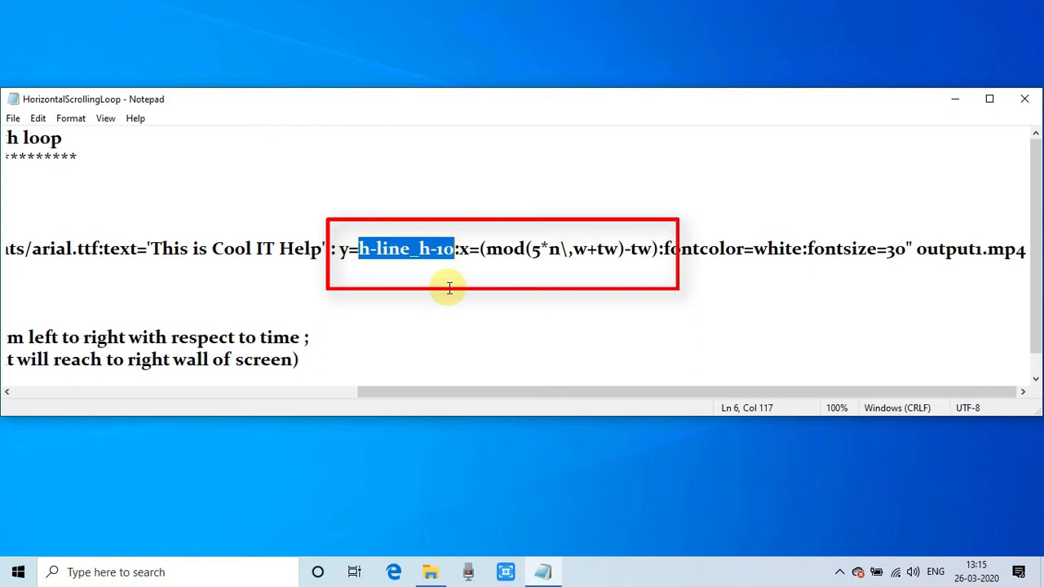
left_click(457, 248)
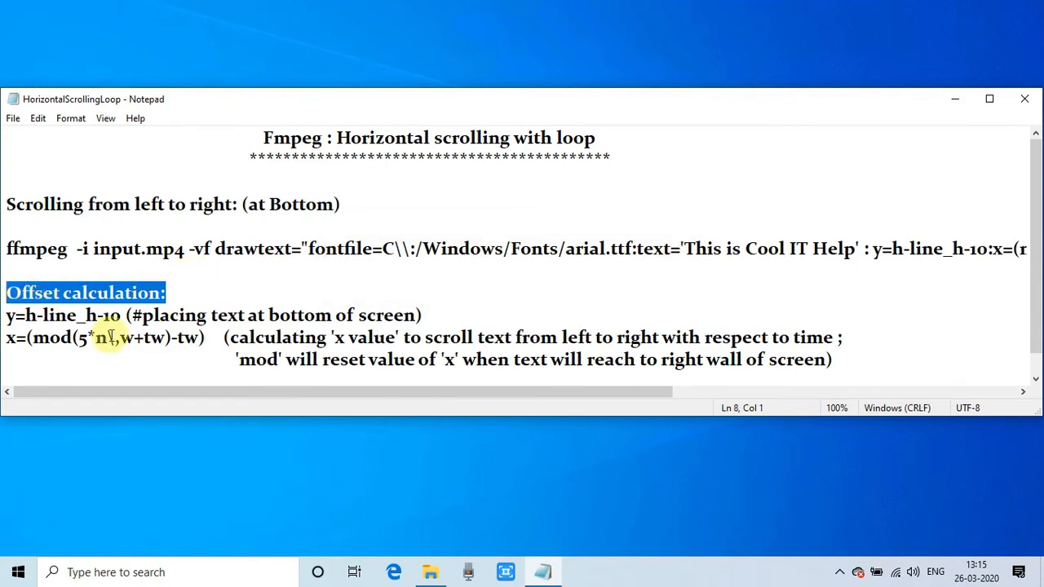
left_click(8, 315)
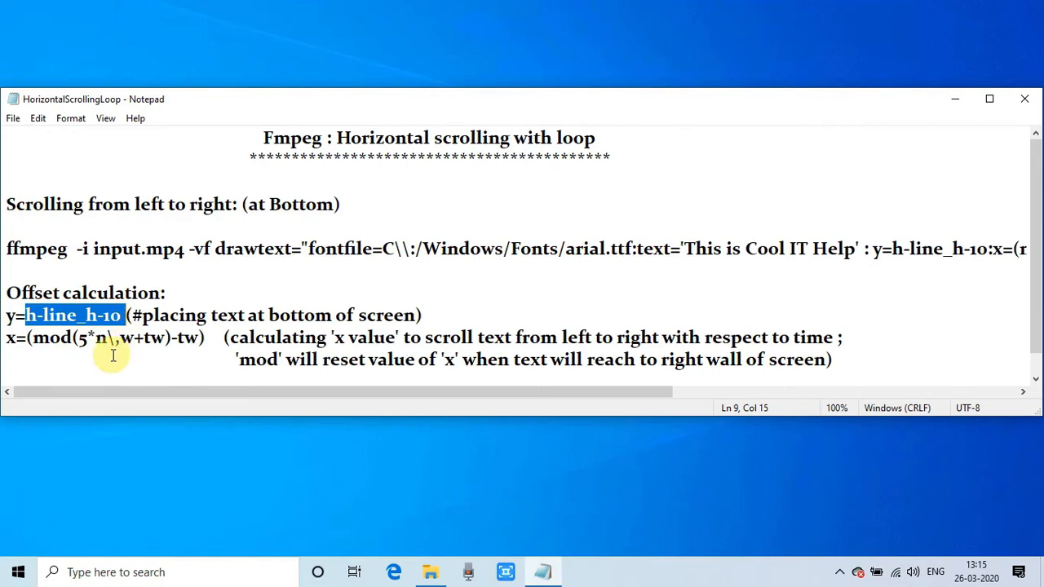
left_click(33, 315)
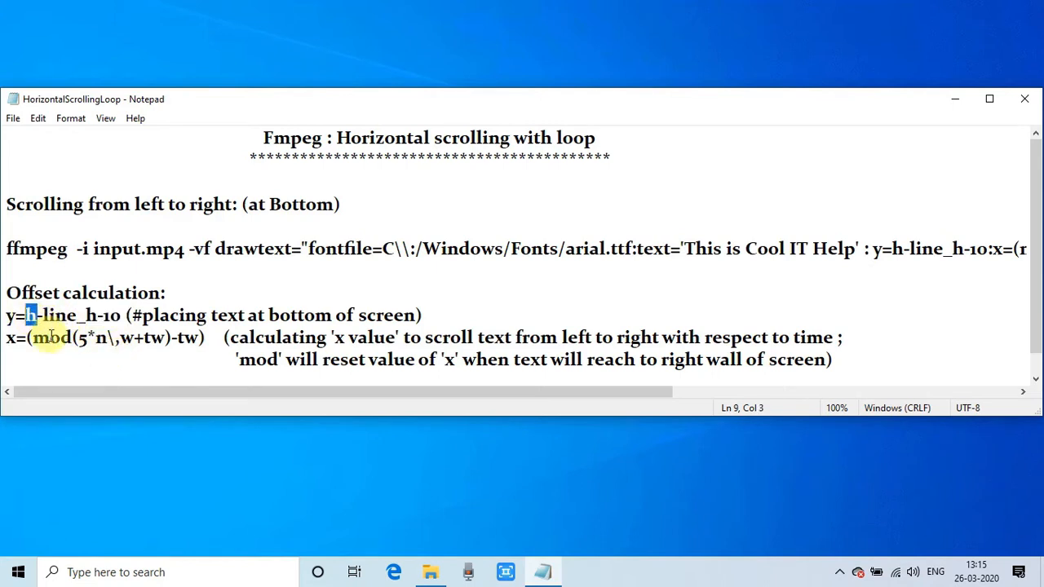
mouse_move(648, 8)
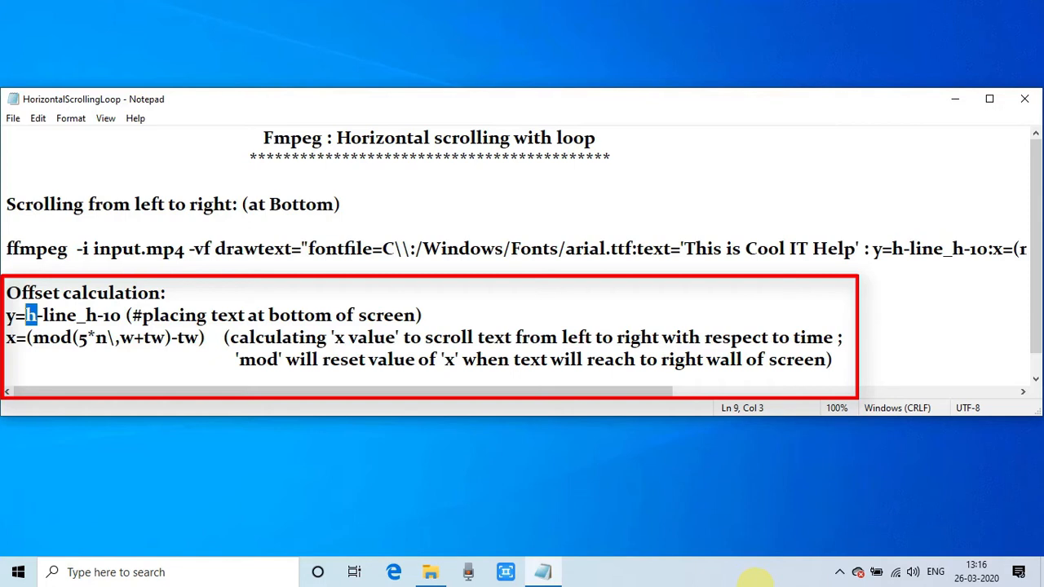
mouse_move(466, 6)
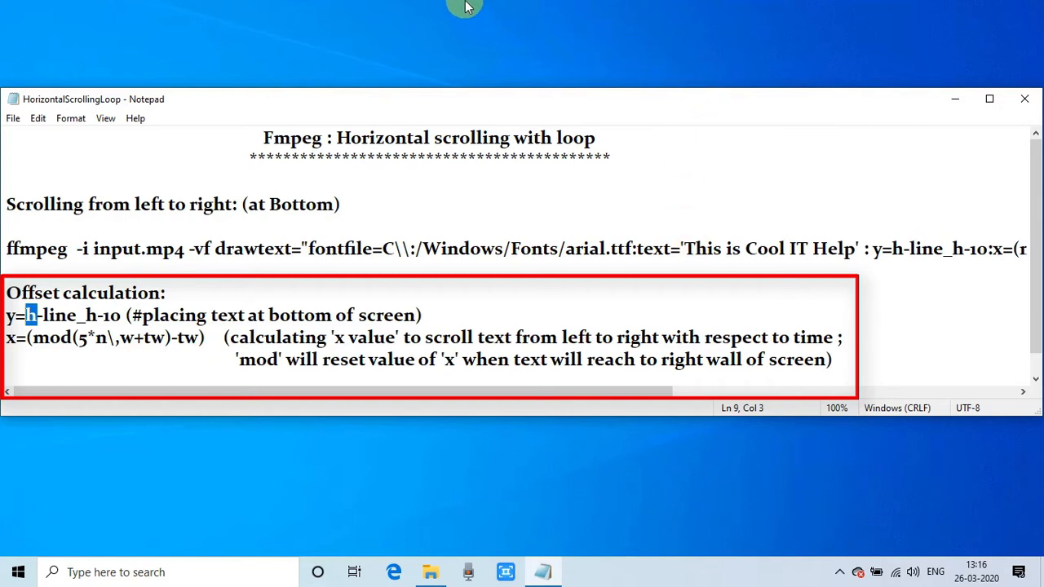
mouse_move(405, 23)
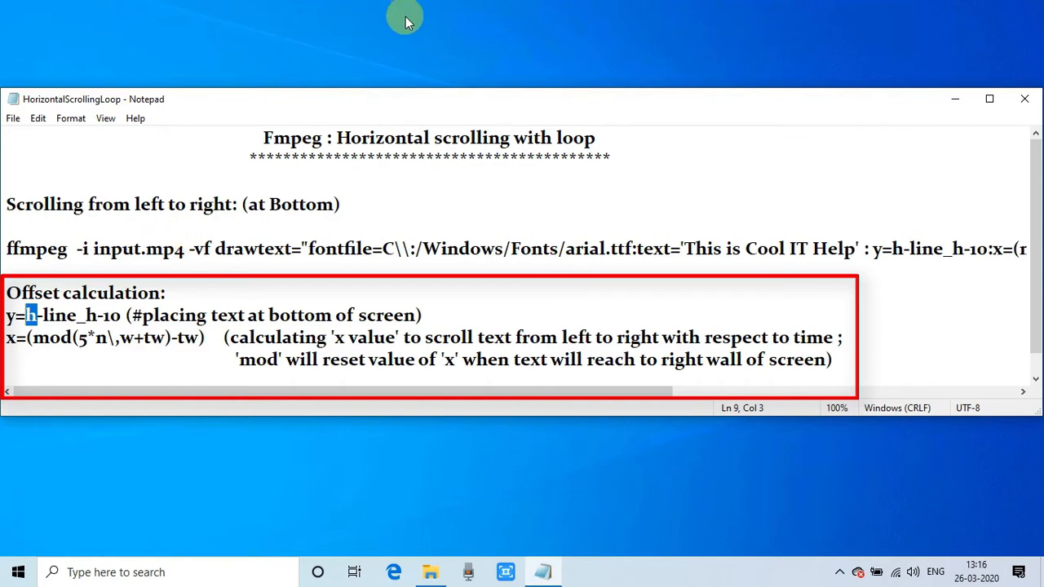
mouse_move(387, 531)
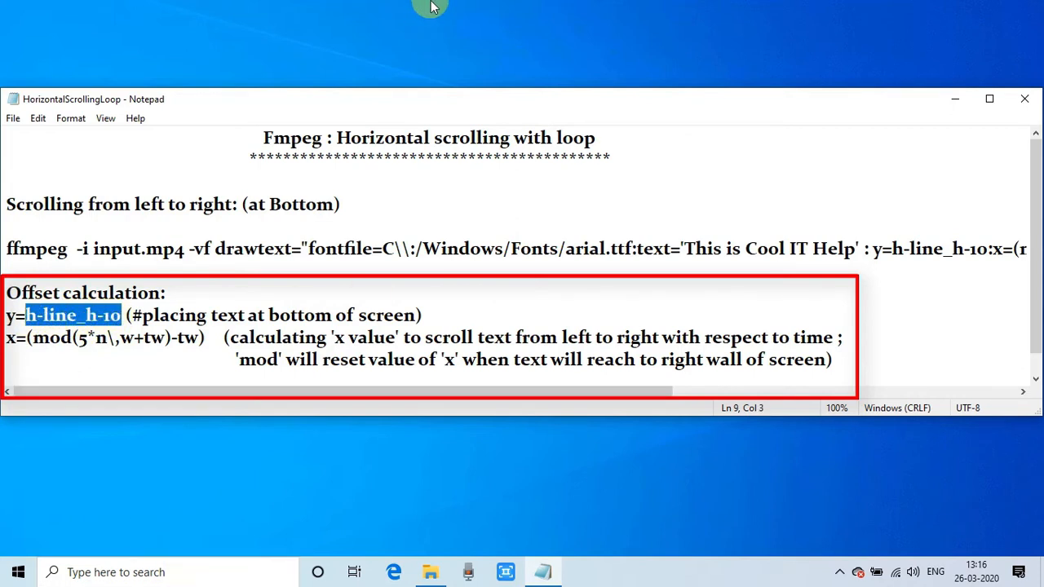
mouse_move(390, 529)
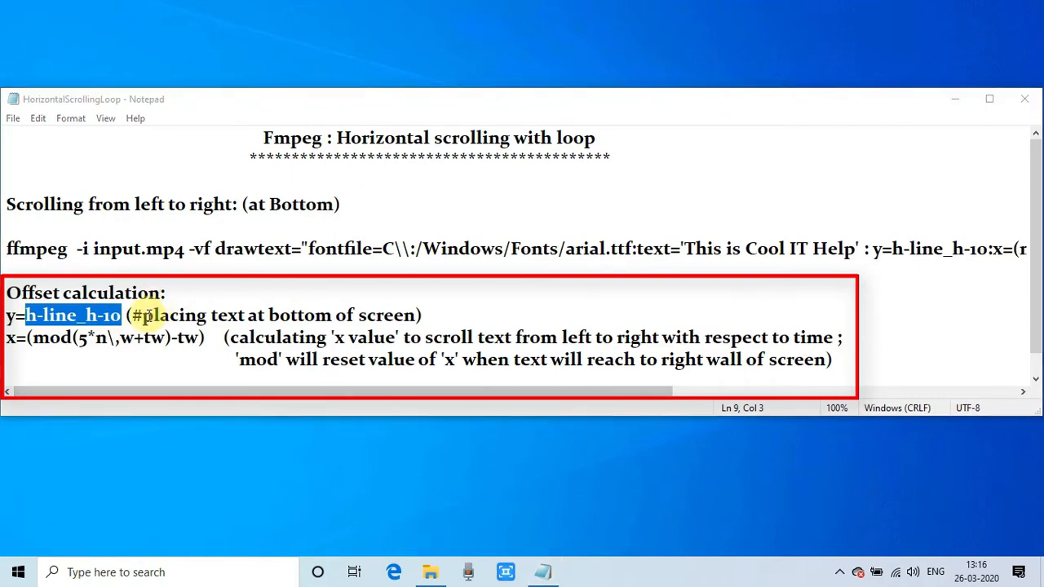
left_click_drag(143, 316, 420, 316)
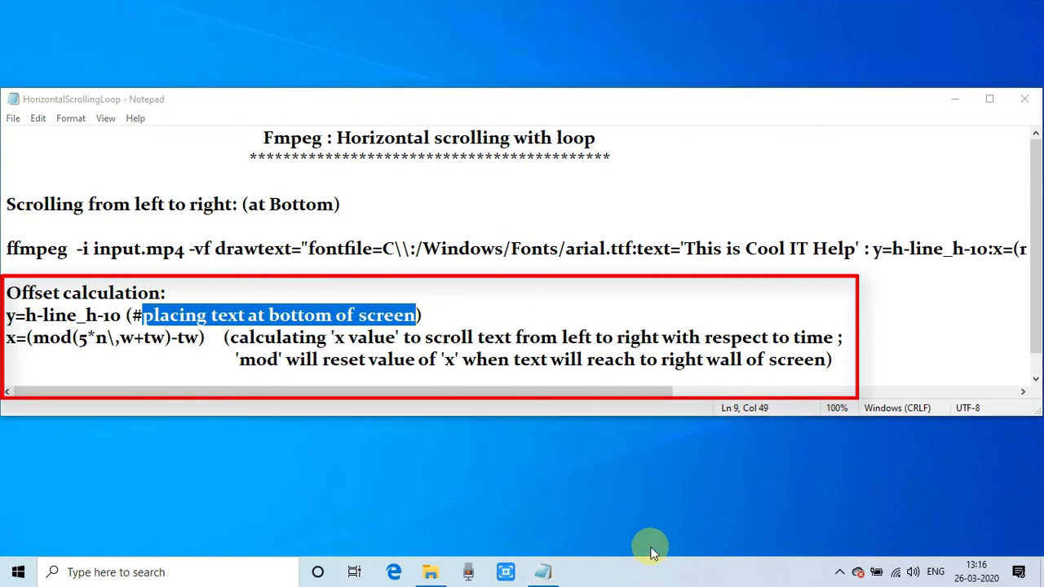
left_click(104, 316)
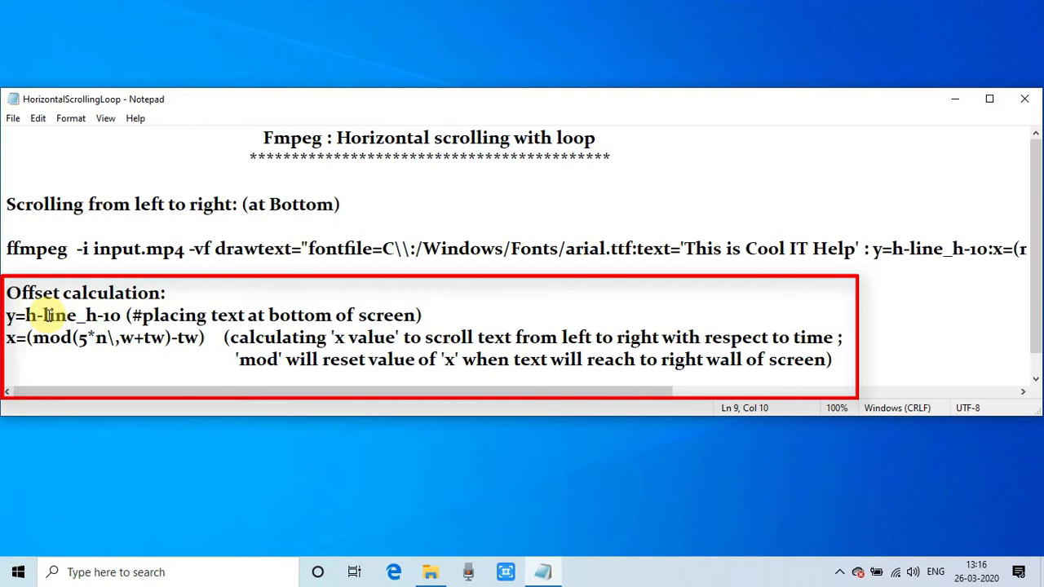
double_click(61, 316)
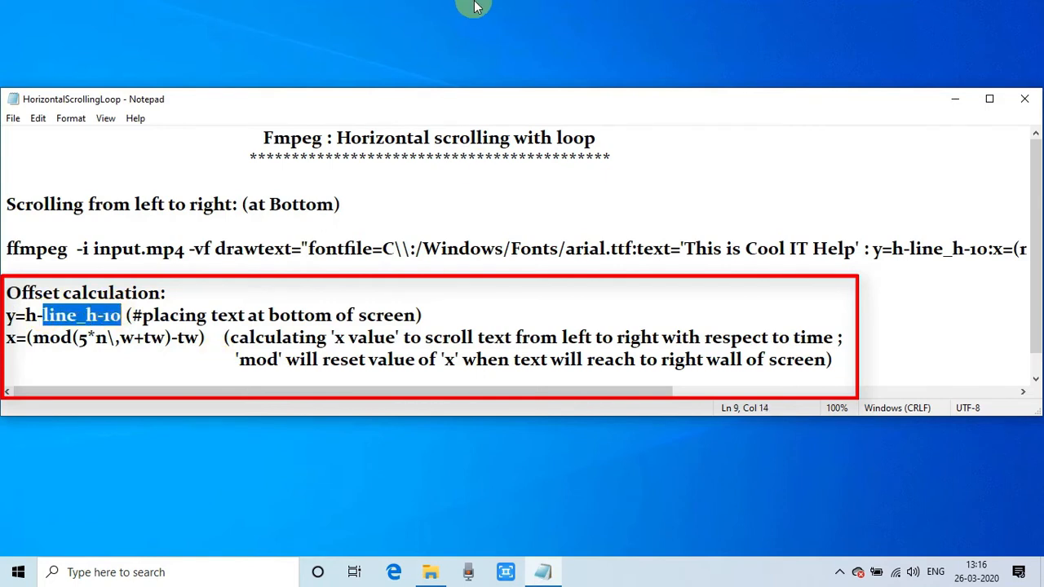
mouse_move(486, 529)
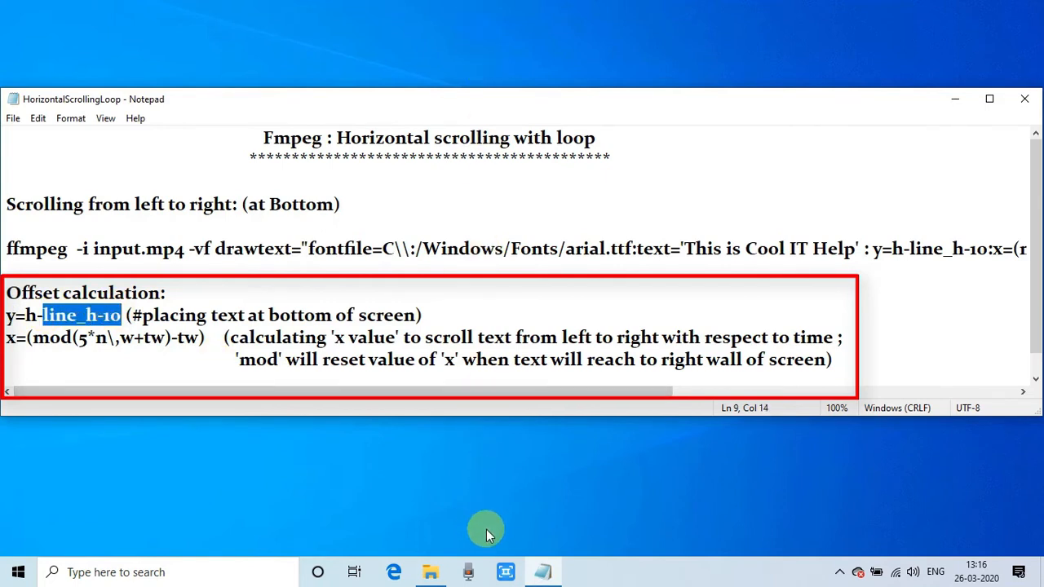
mouse_move(293, 337)
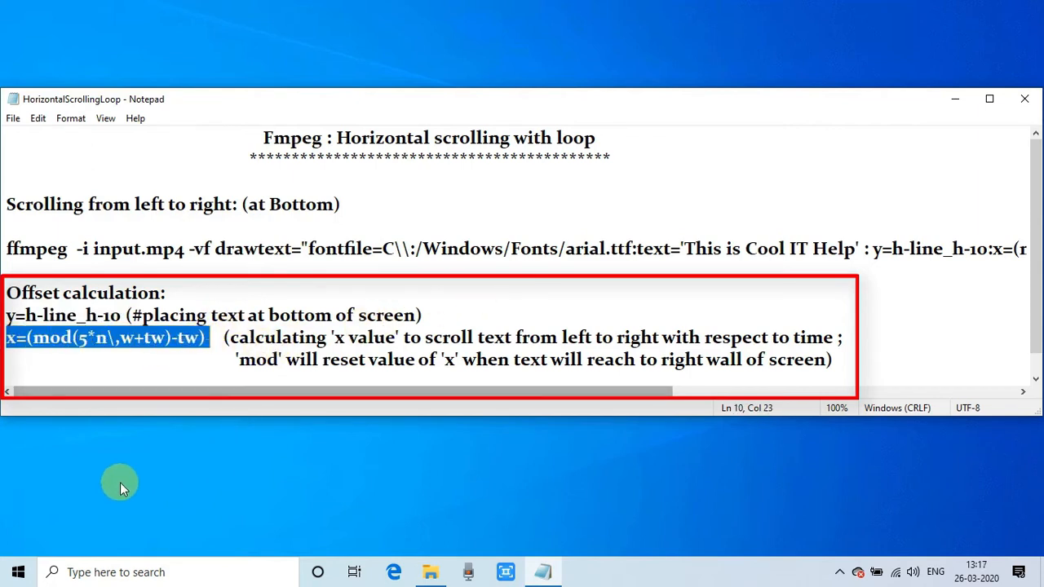
mouse_move(4, 452)
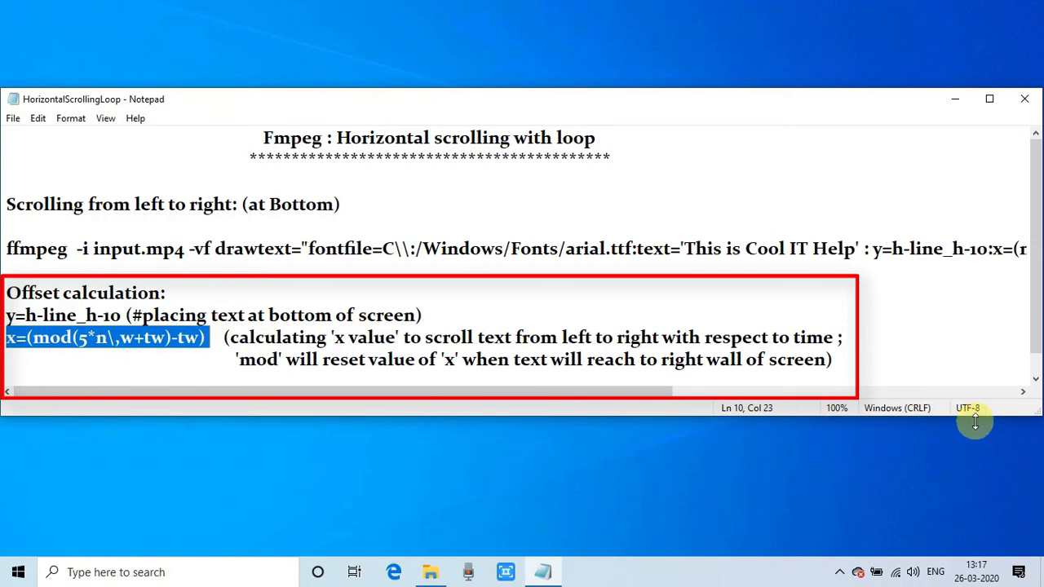
mouse_move(368, 468)
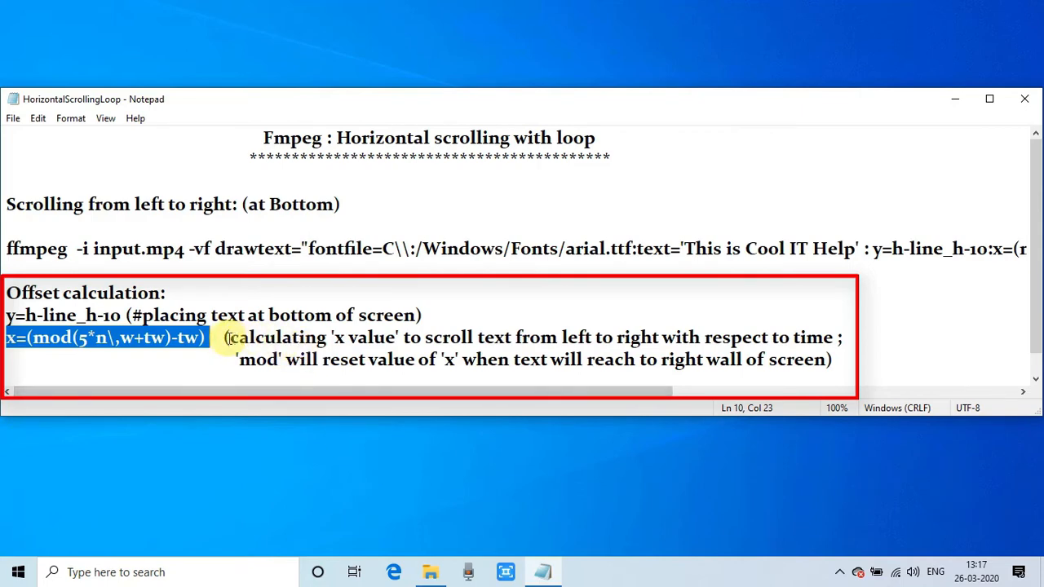
left_click(163, 338)
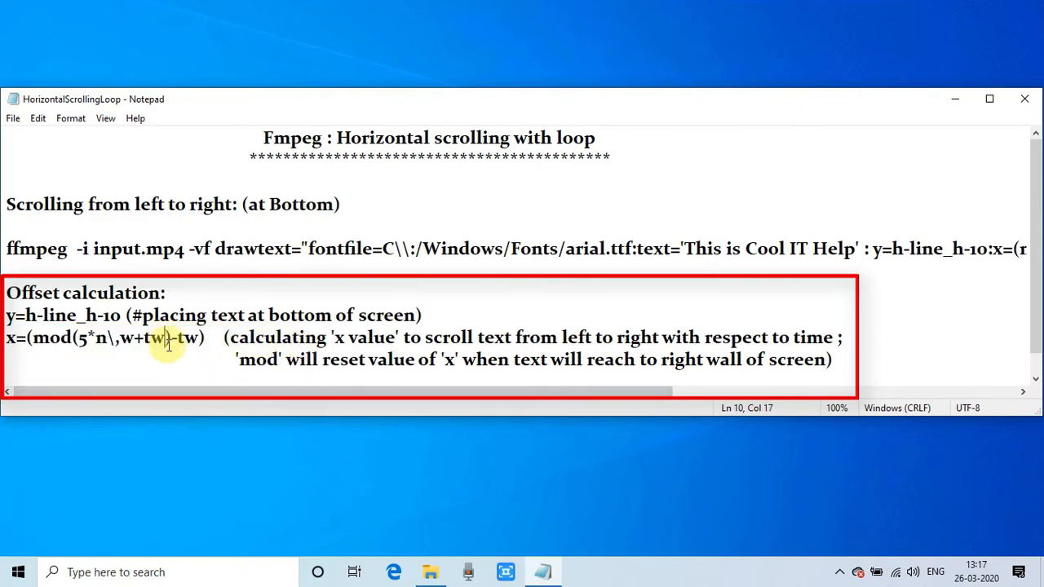
double_click(143, 338)
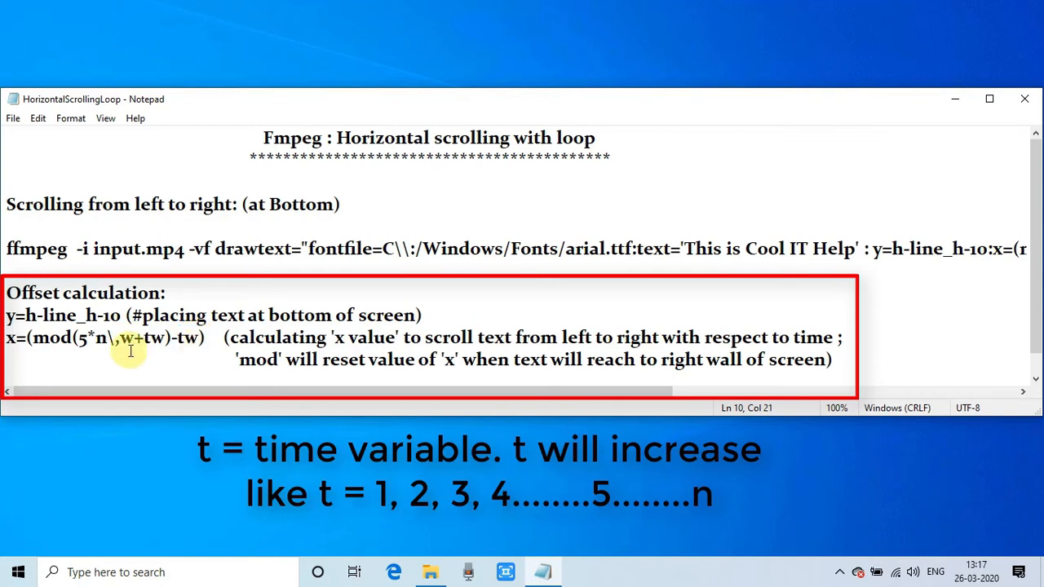
left_click_drag(27, 337, 208, 337)
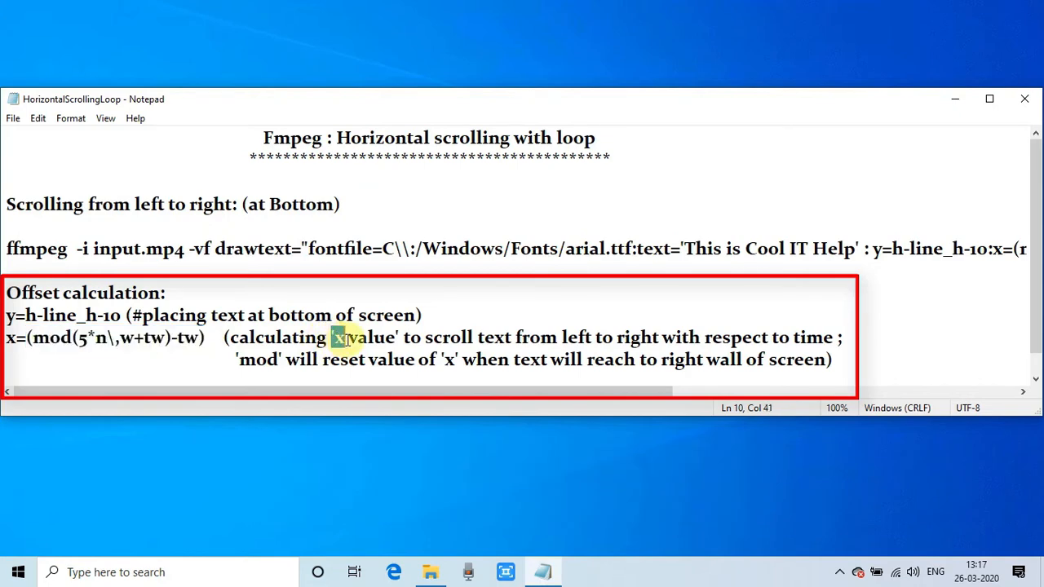
left_click_drag(403, 337, 563, 337)
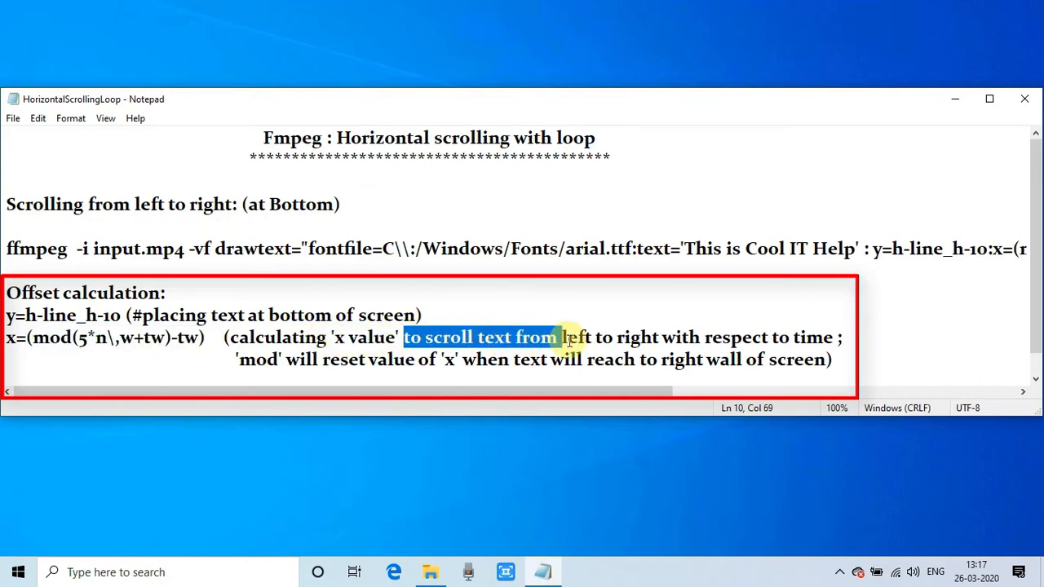
left_click_drag(563, 337, 832, 337)
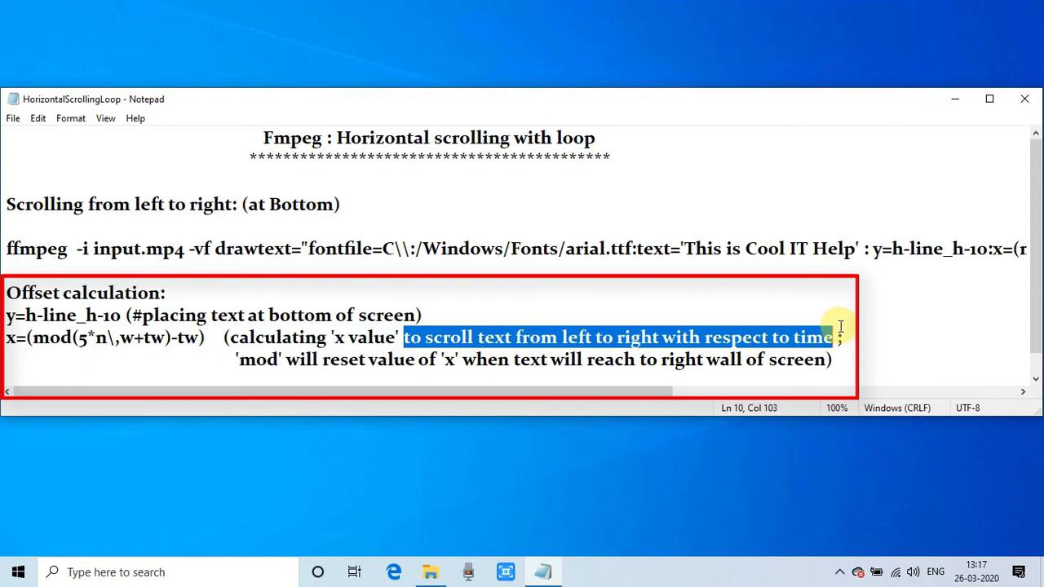
mouse_move(853, 355)
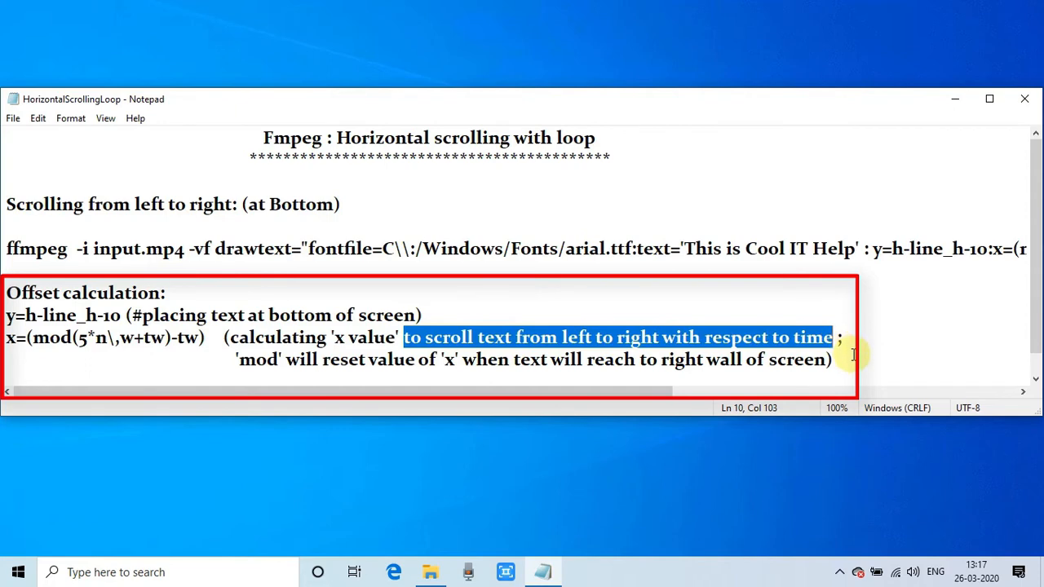
mouse_move(999, 416)
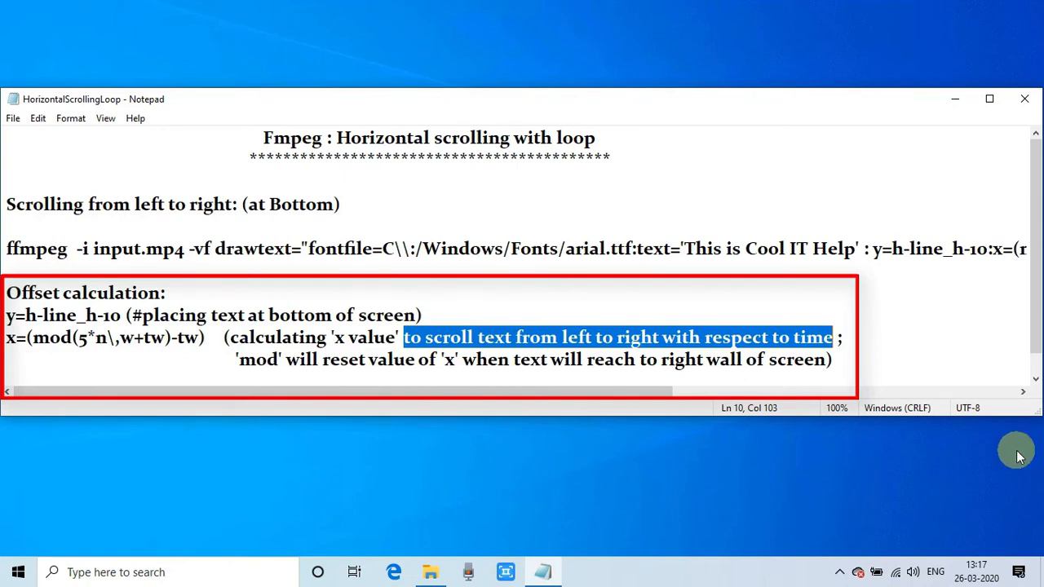
mouse_move(134, 349)
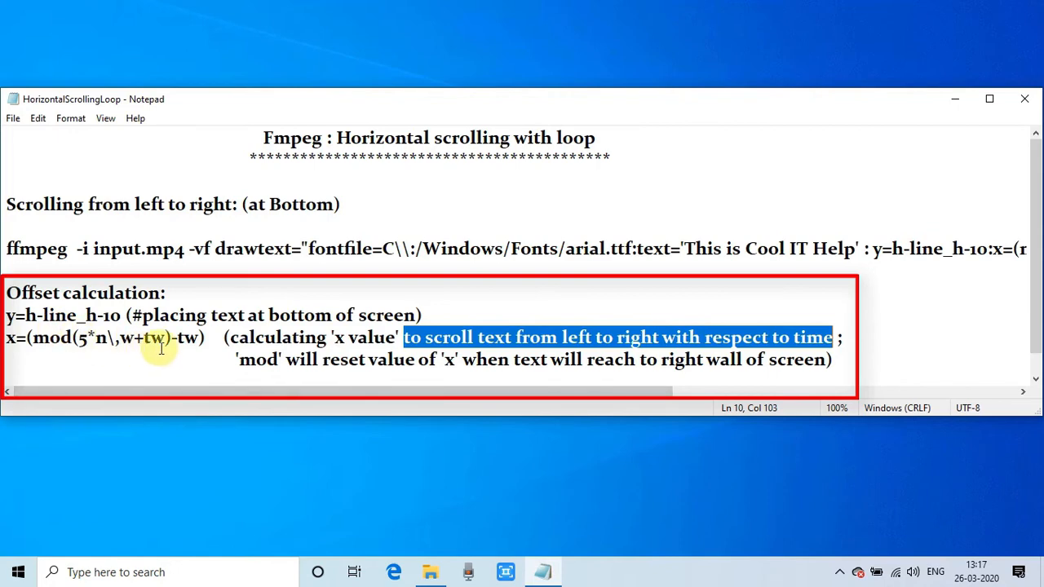
mouse_move(208, 338)
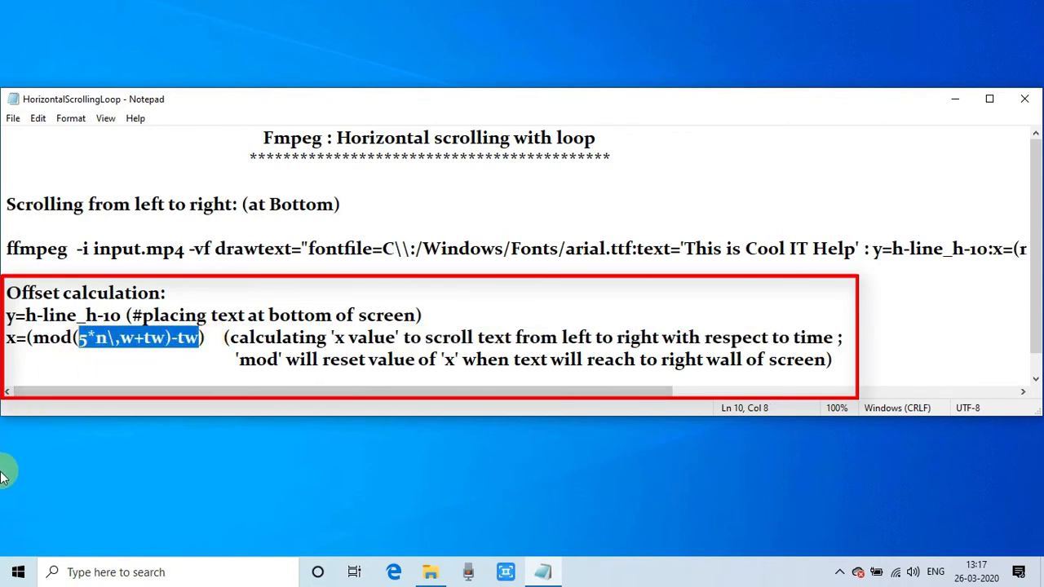
mouse_move(7, 463)
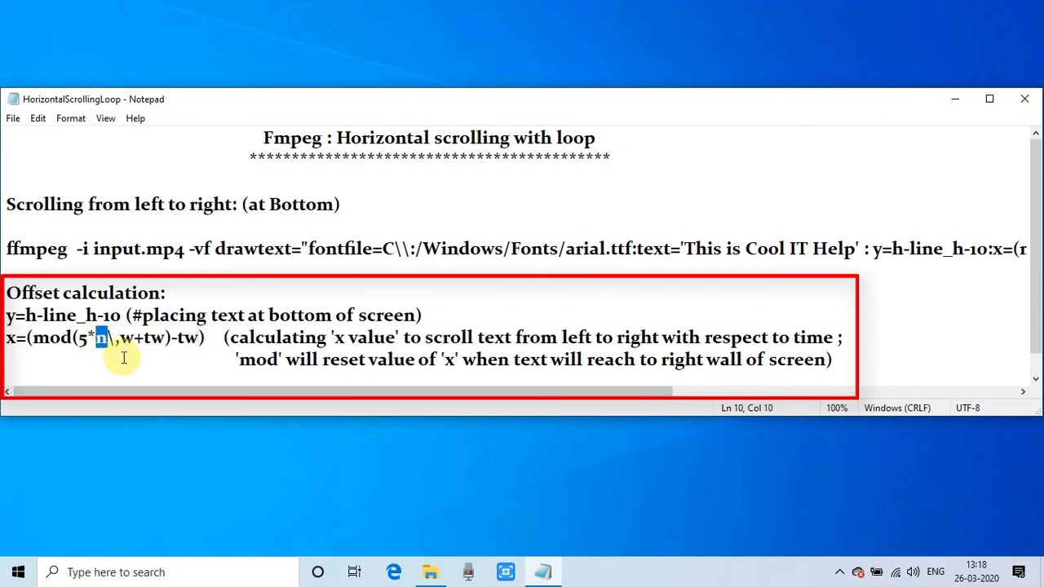
mouse_move(357, 364)
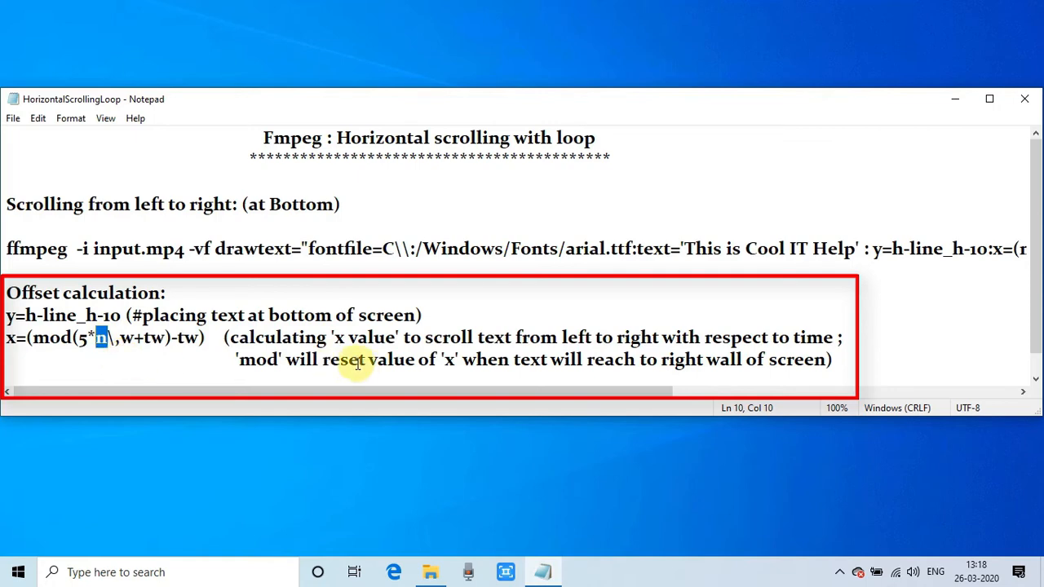
double_click(258, 360)
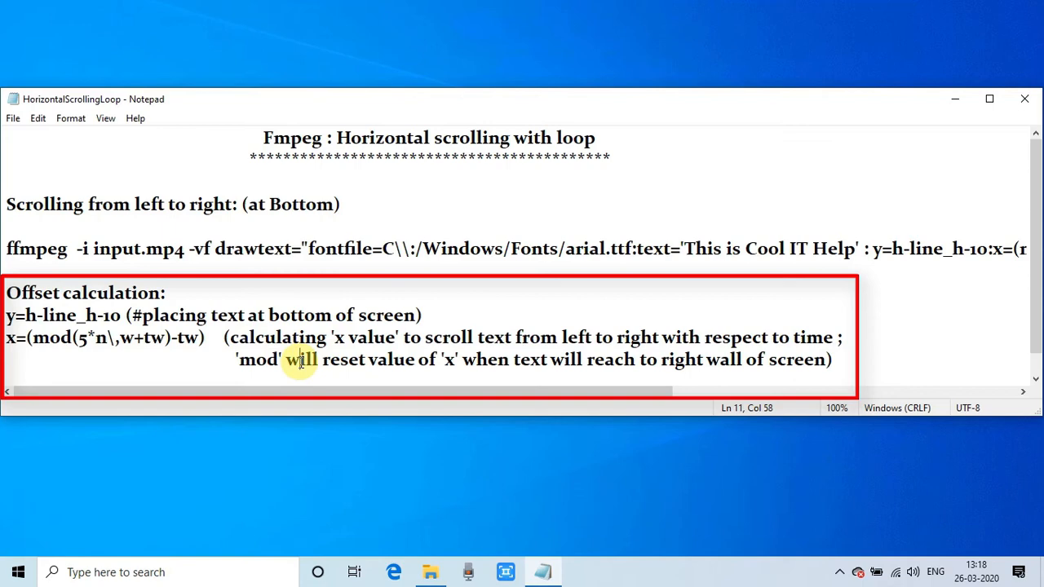
left_click_drag(285, 360, 547, 360)
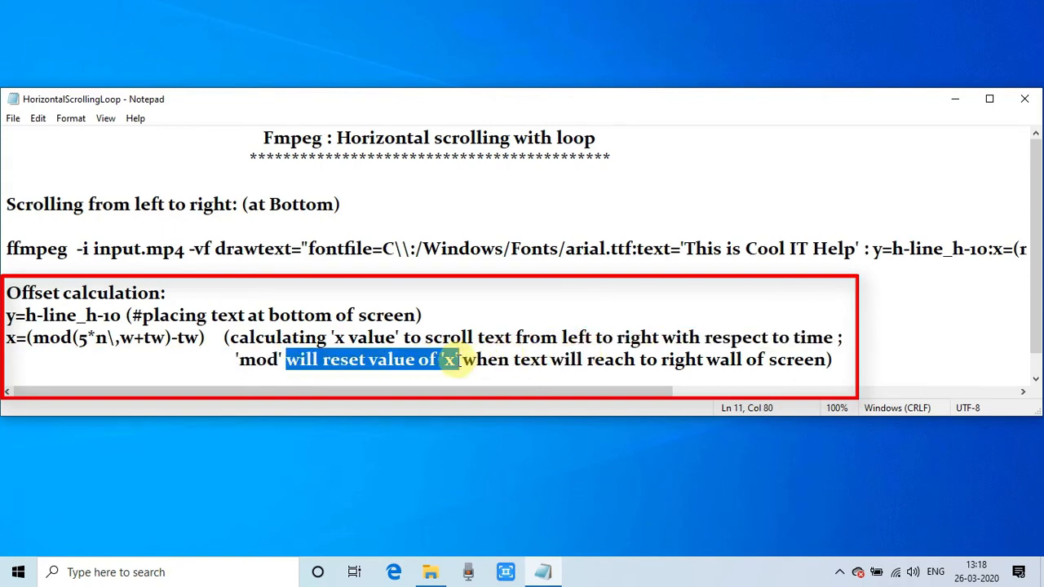
left_click_drag(453, 360, 830, 359)
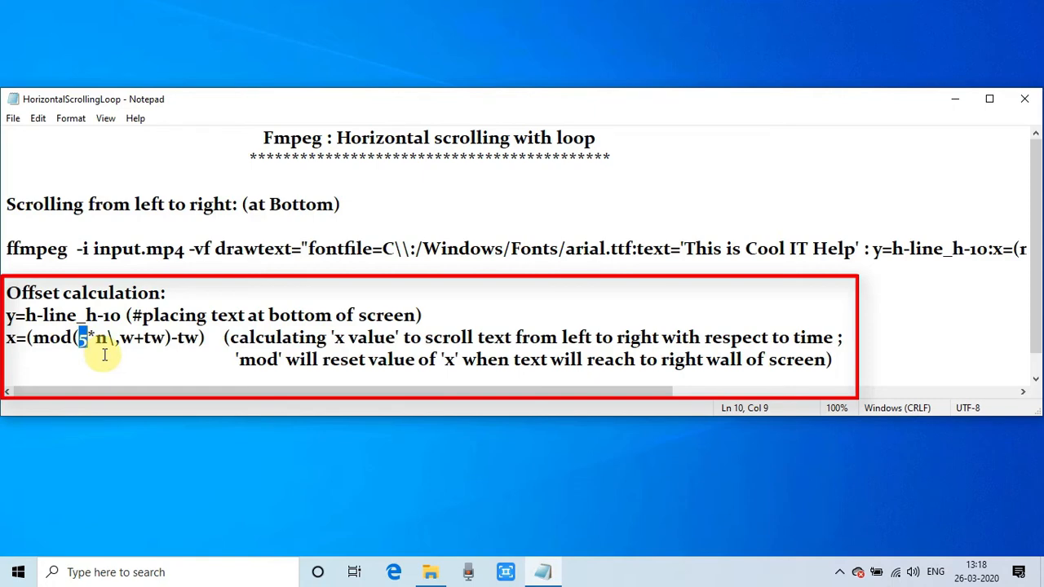
Step: Replace the 5 multiplier in the x formula with 4
key("Backspace")
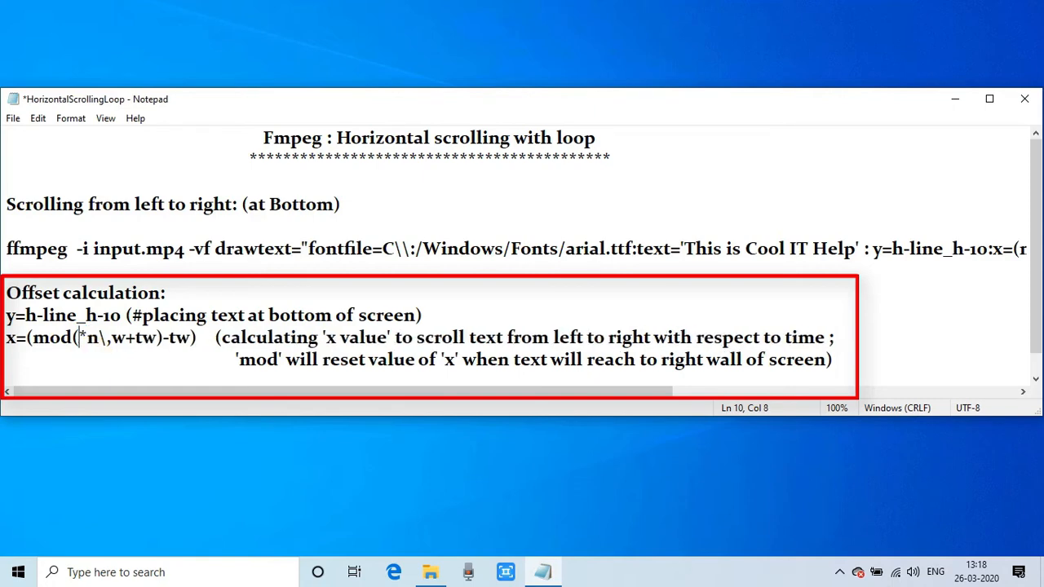
type("3")
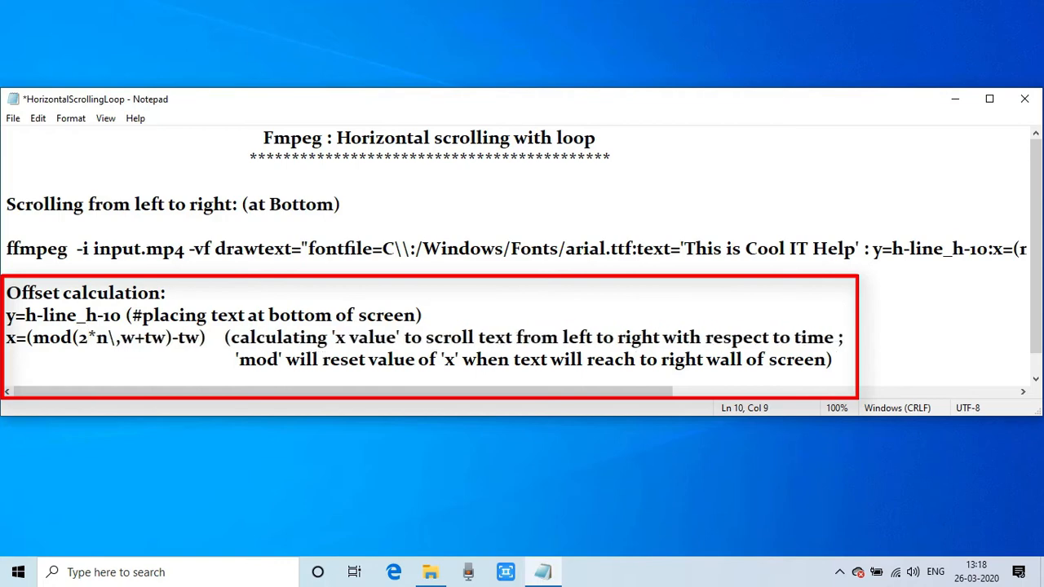
type("4")
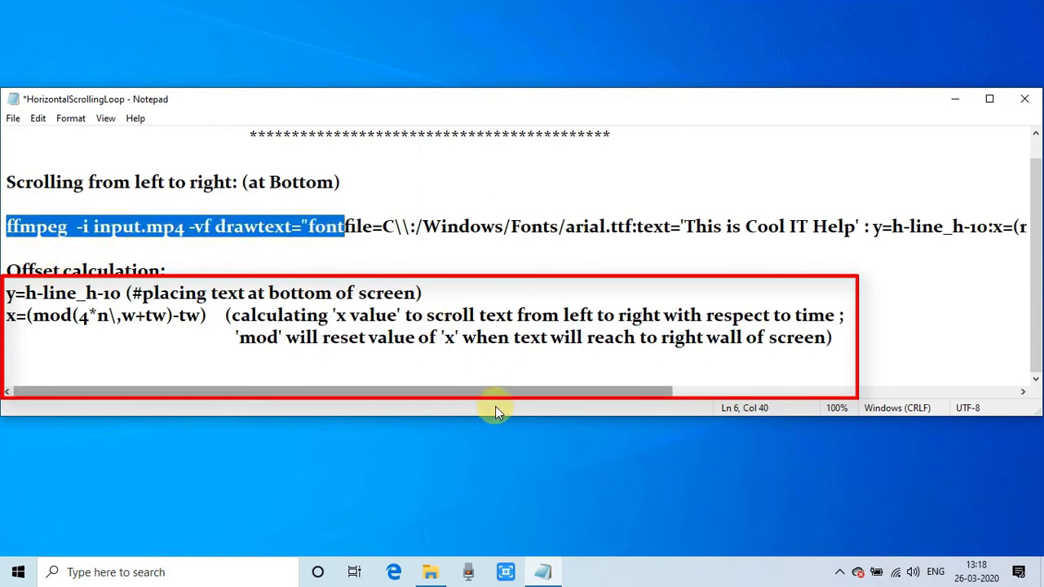
Step: Scroll along the ffmpeg command and highlight its x=(mod(5*n,w+tw)-tw) expression
left_click_drag(498, 393, 624, 393)
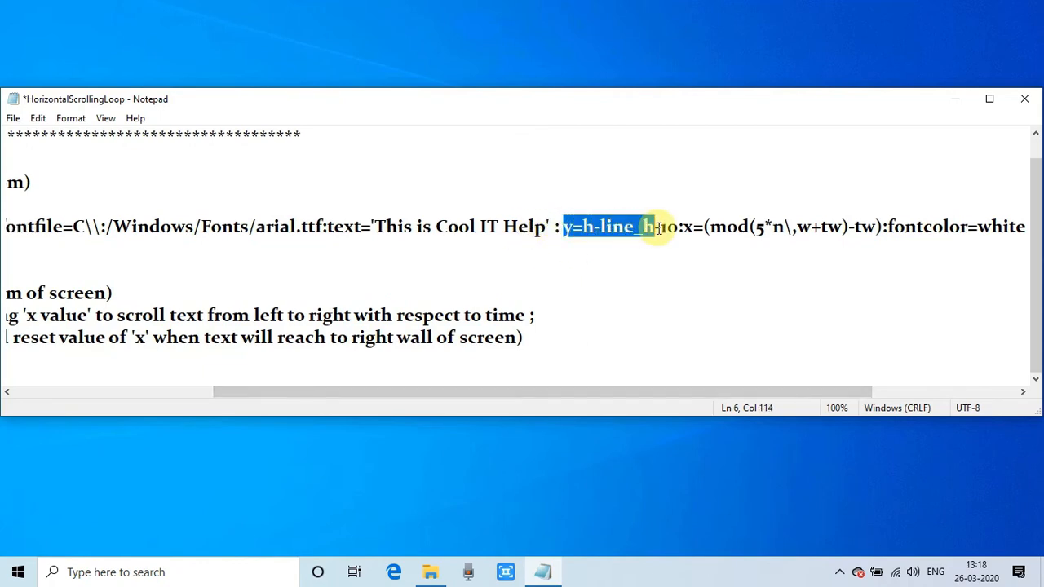
scroll("right", 3)
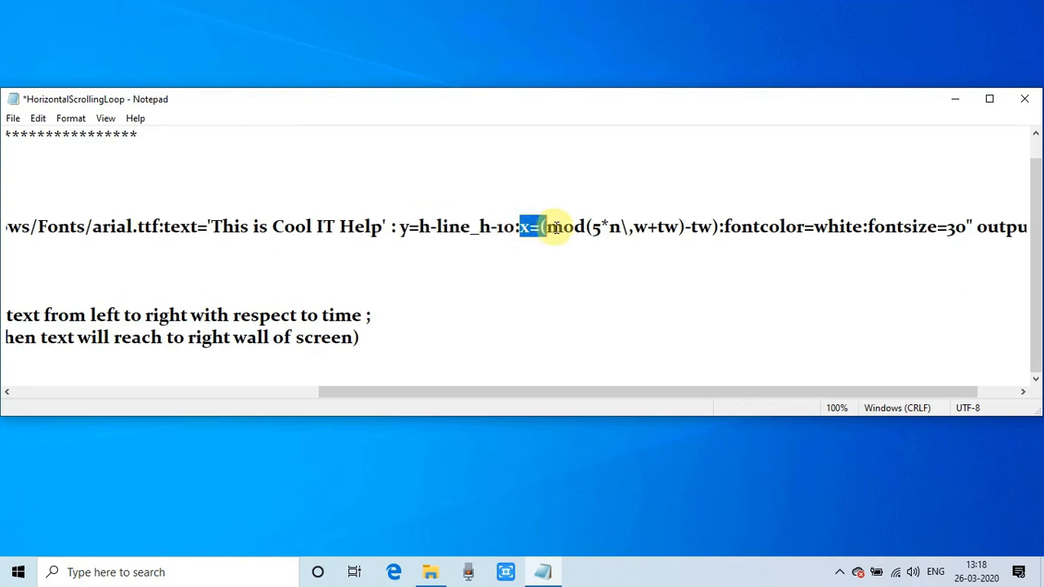
left_click_drag(534, 226, 717, 227)
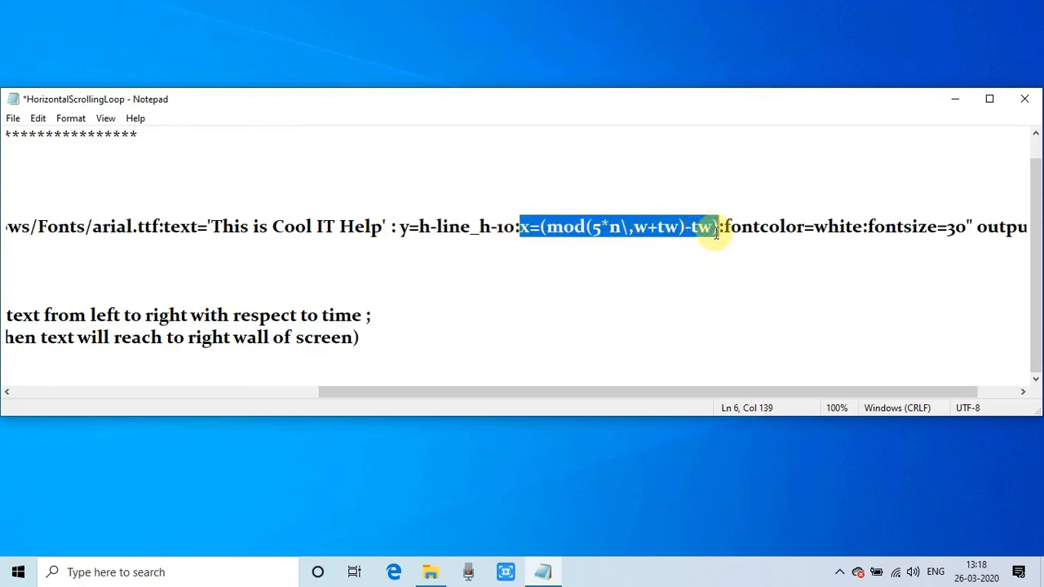
scroll("right", 3)
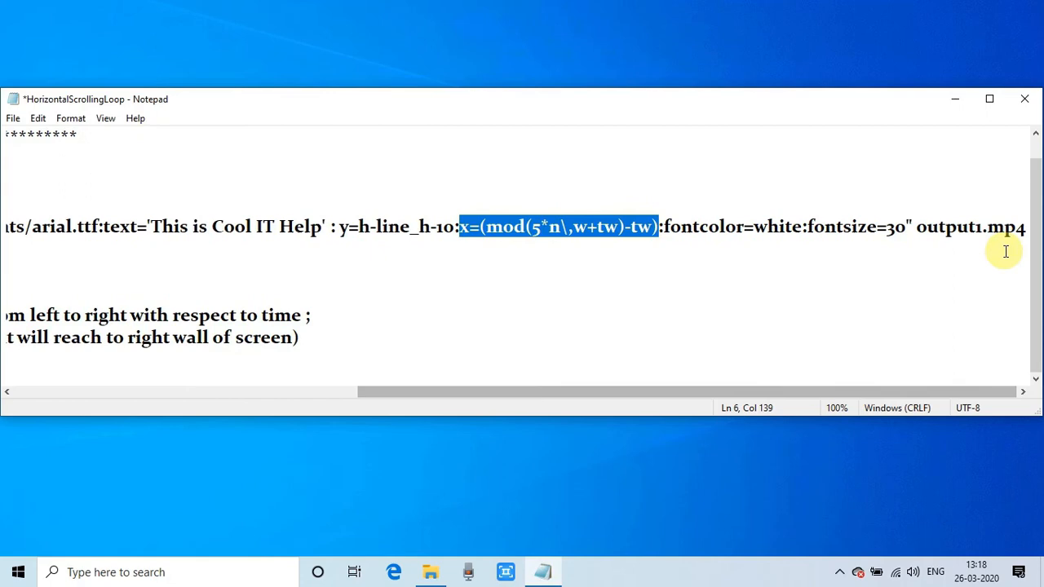
scroll("left", 3)
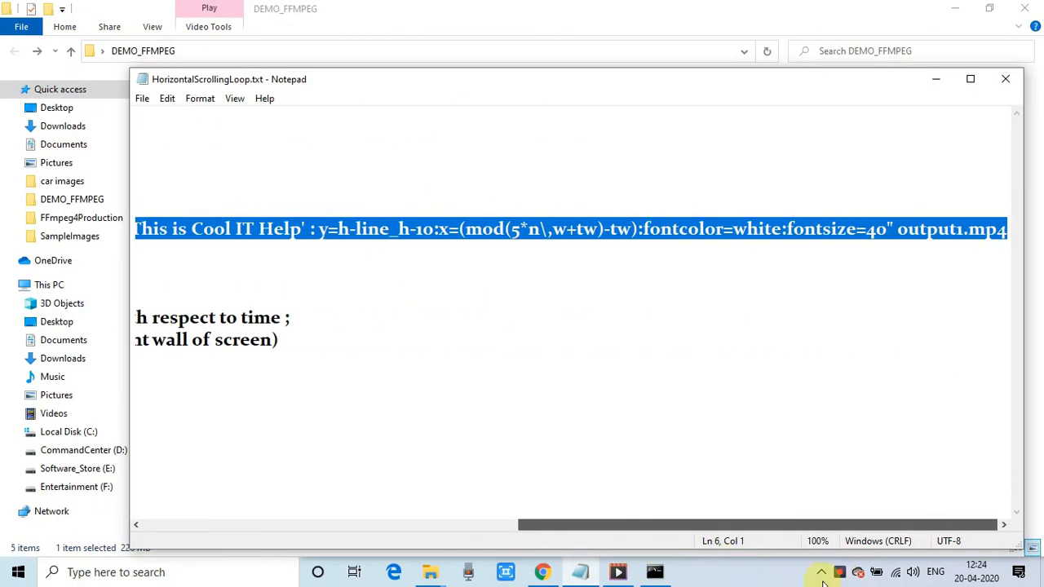
Step: Scroll back left and minimize Notepad to reach the Command Prompt
scroll("left", 3)
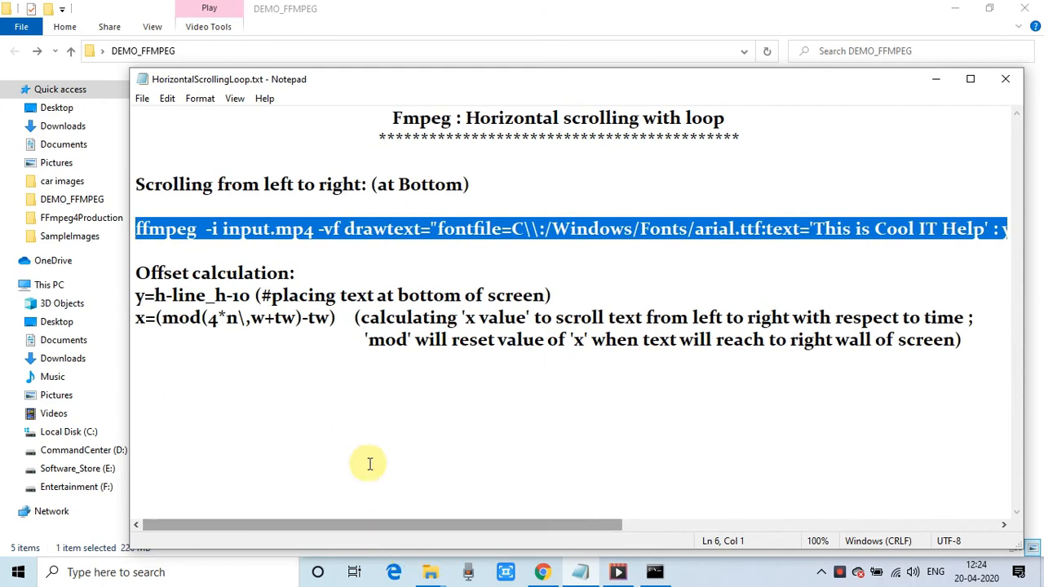
mouse_move(129, 269)
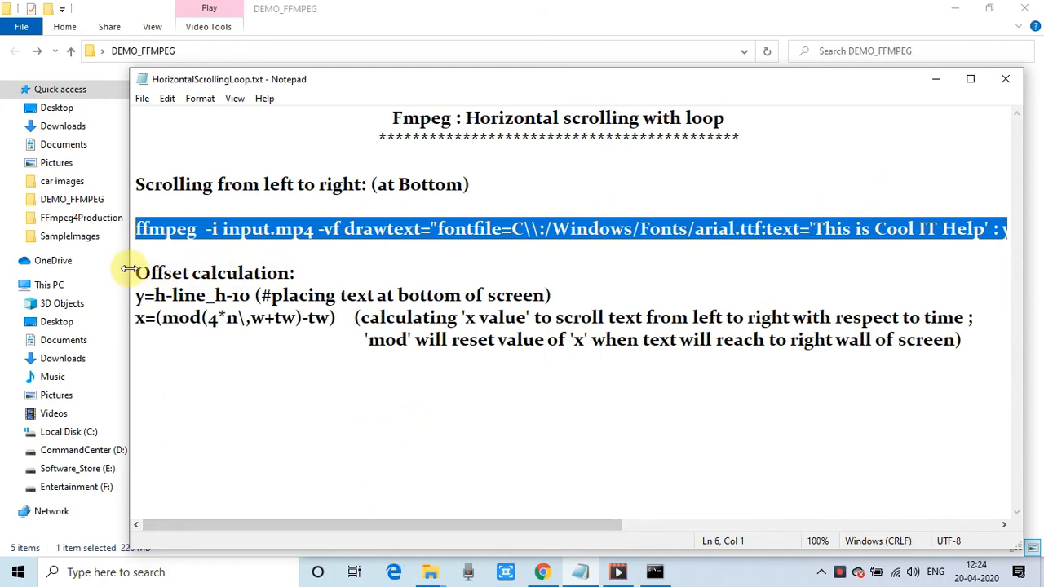
left_click(935, 79)
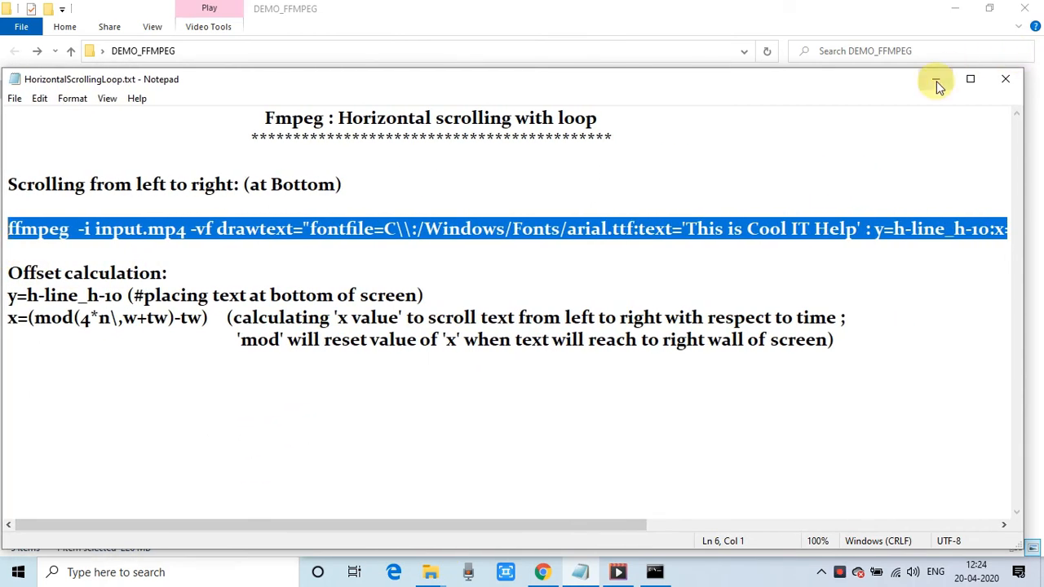
left_click(937, 80)
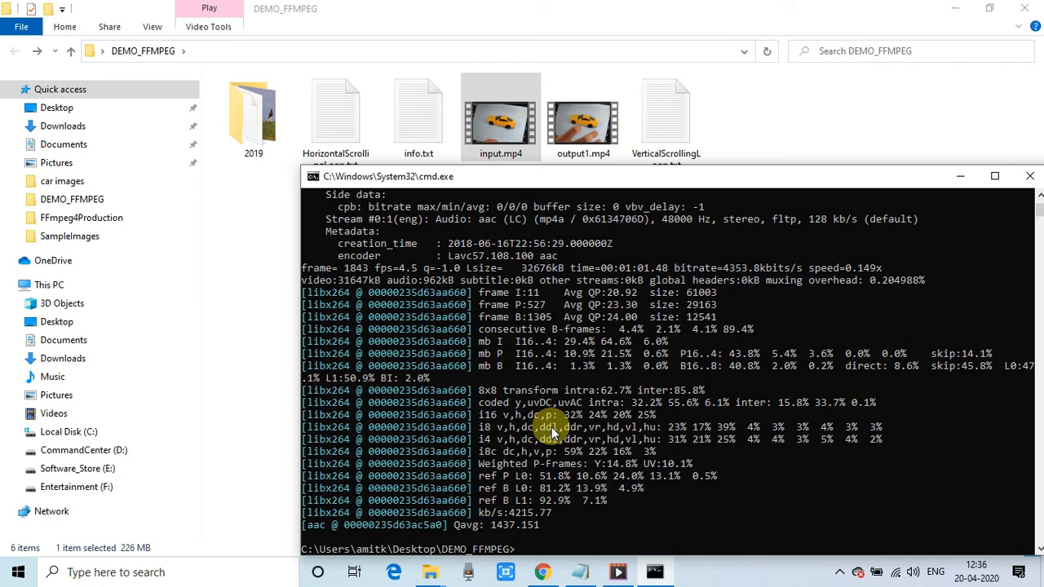
mouse_move(600, 537)
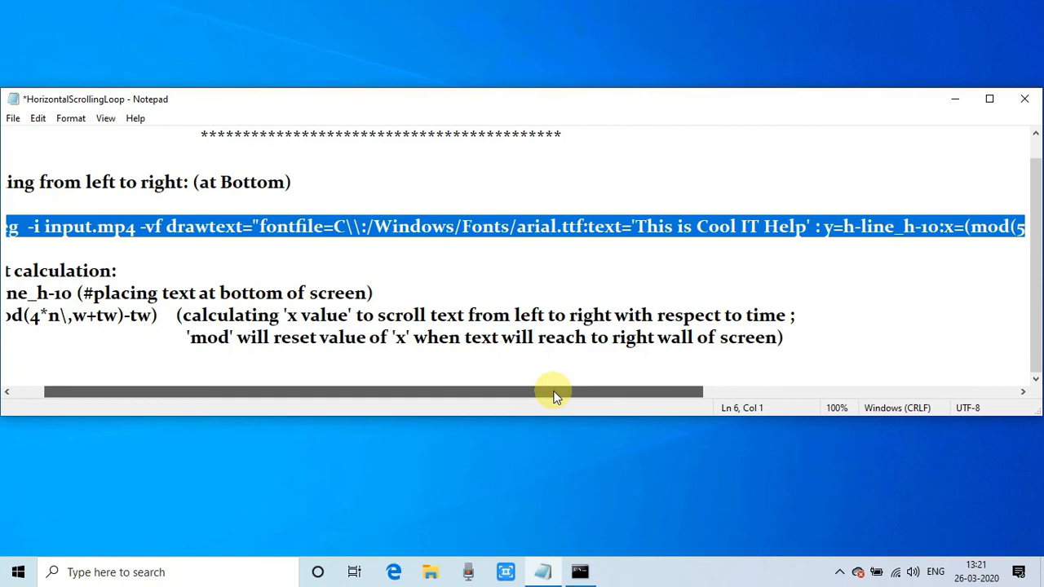
left_click_drag(555, 391, 632, 392)
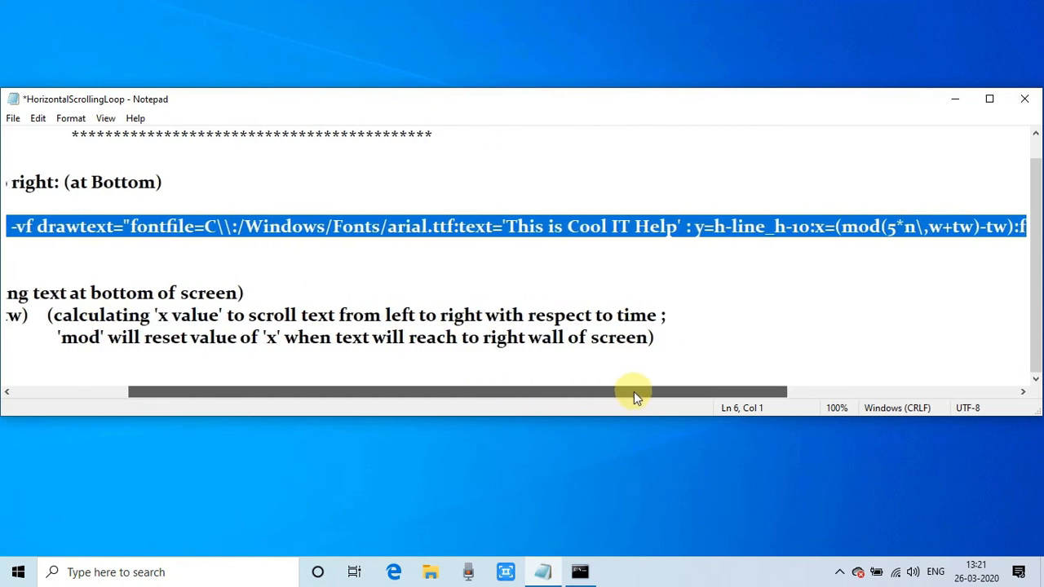
left_click_drag(636, 392, 727, 392)
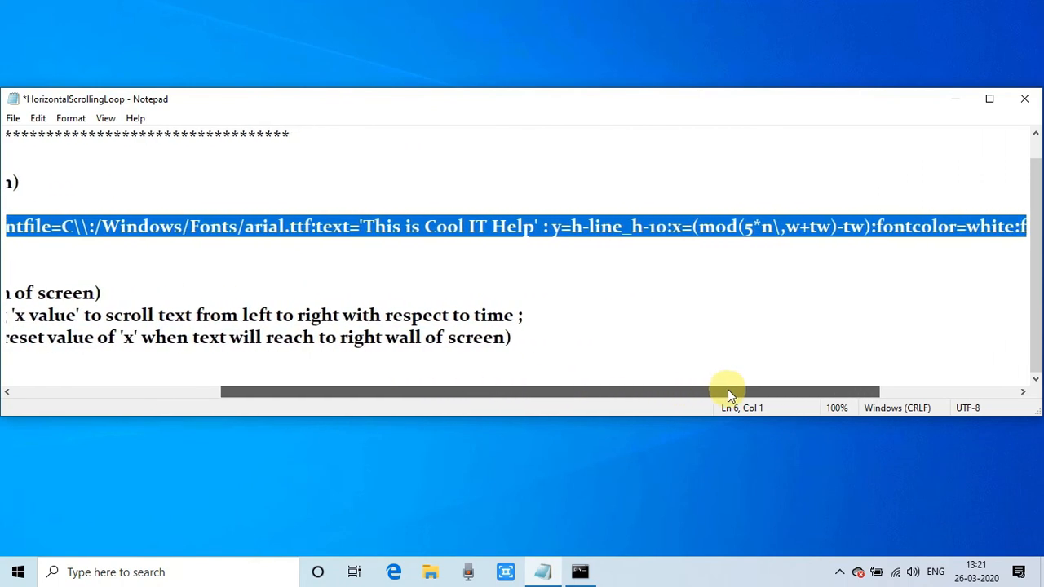
left_click_drag(726, 392, 824, 391)
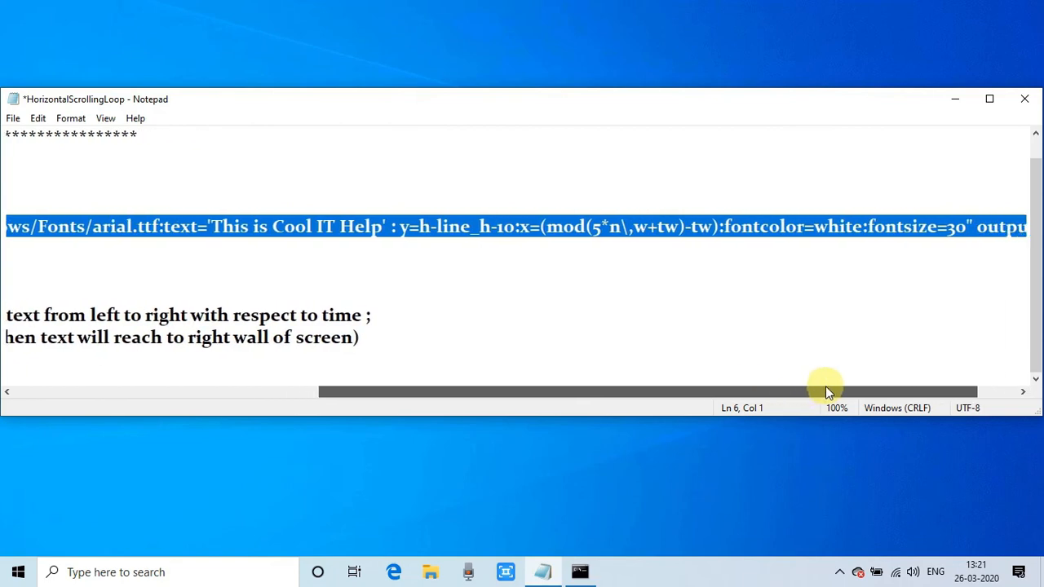
scroll("right", 3)
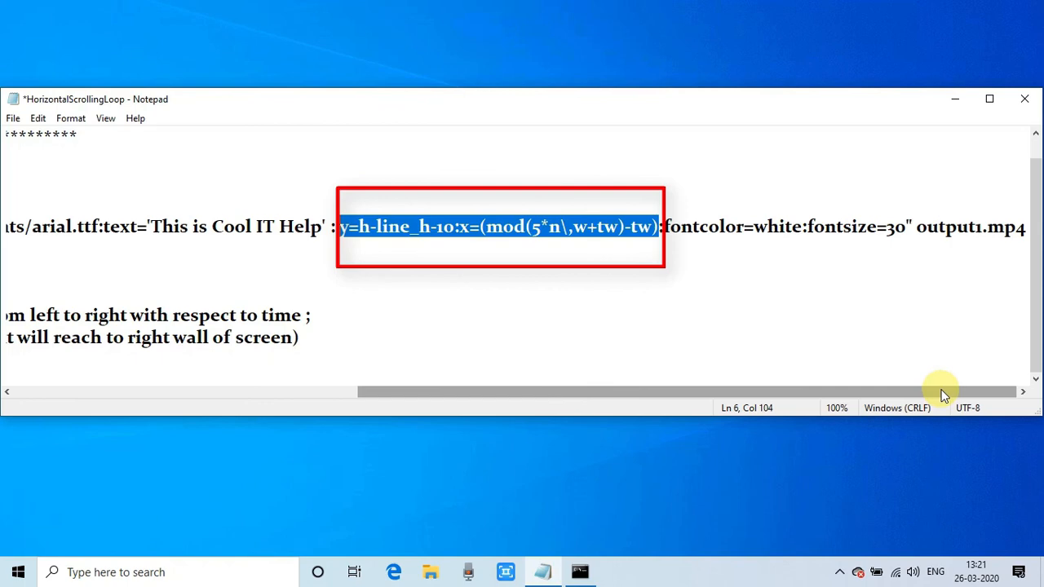
left_click_drag(938, 392, 637, 392)
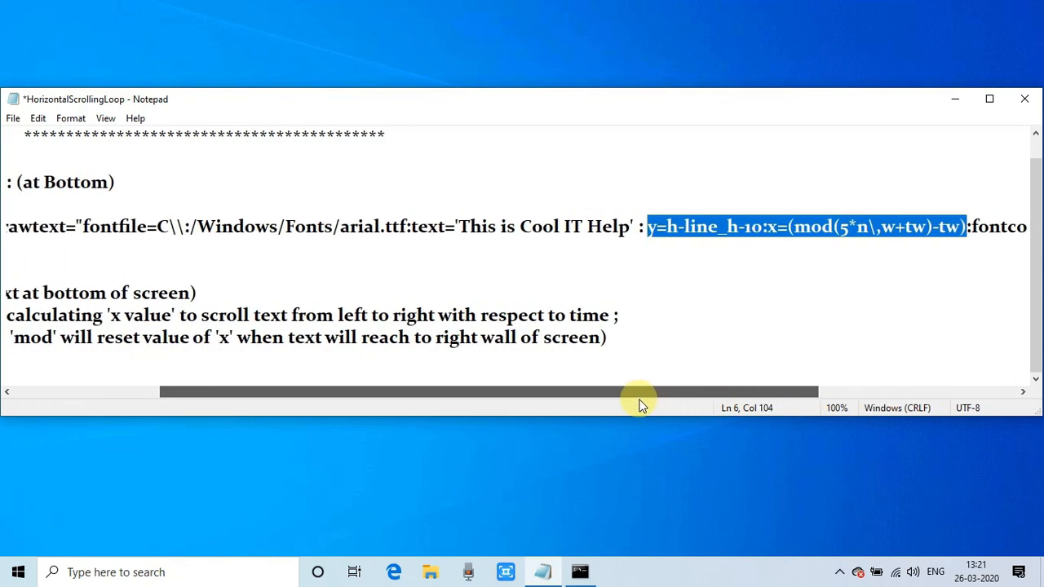